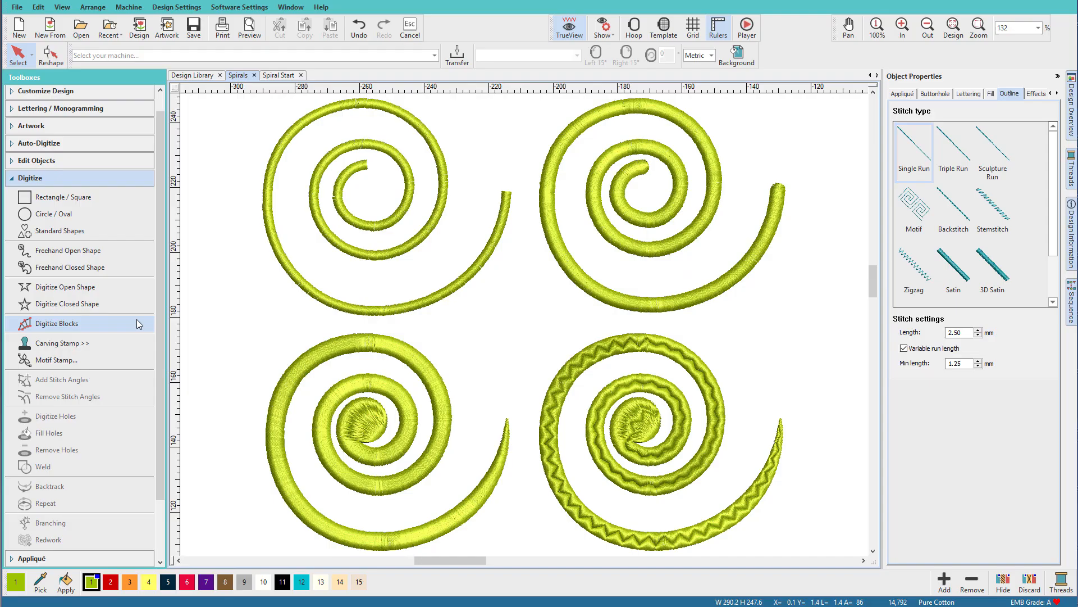
- Start a Digitize Open Shape line on the Spiral Start design
click(56, 324)
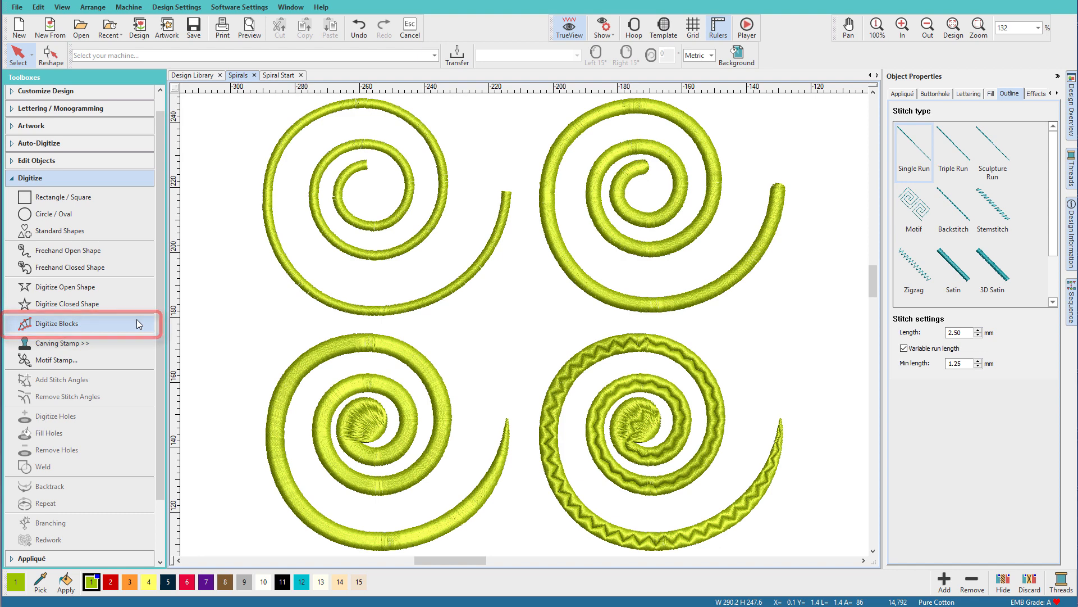
mouse_move(183, 329)
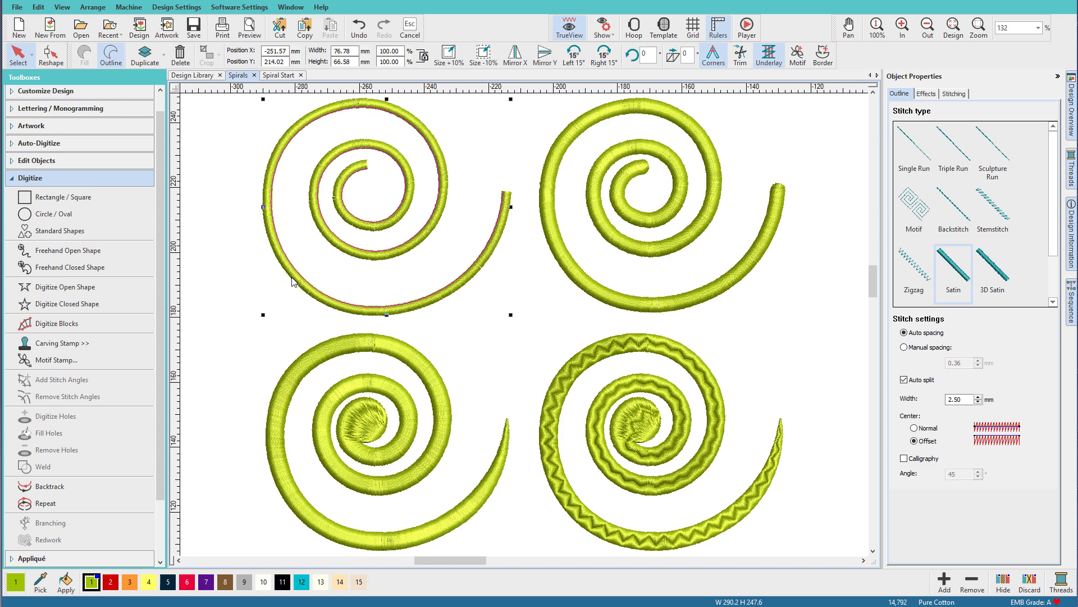
mouse_move(604, 194)
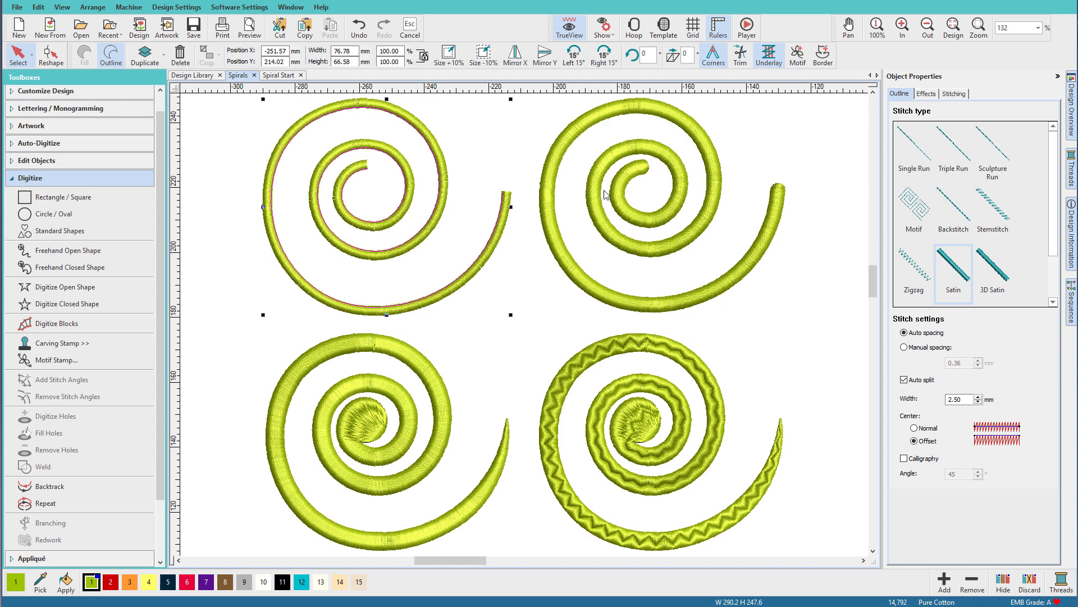
mouse_move(752, 183)
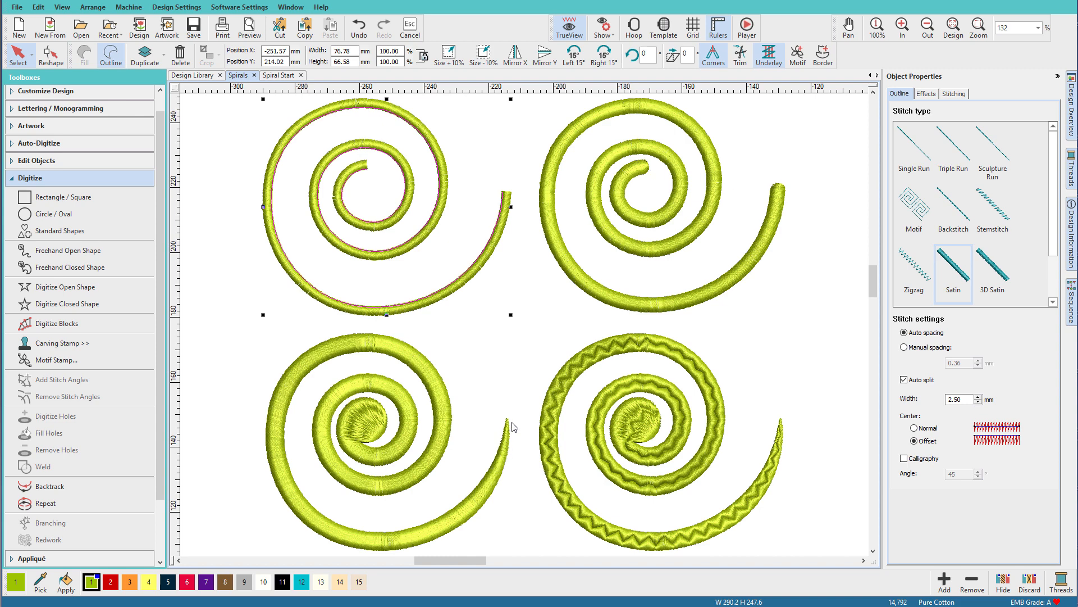
mouse_move(372, 422)
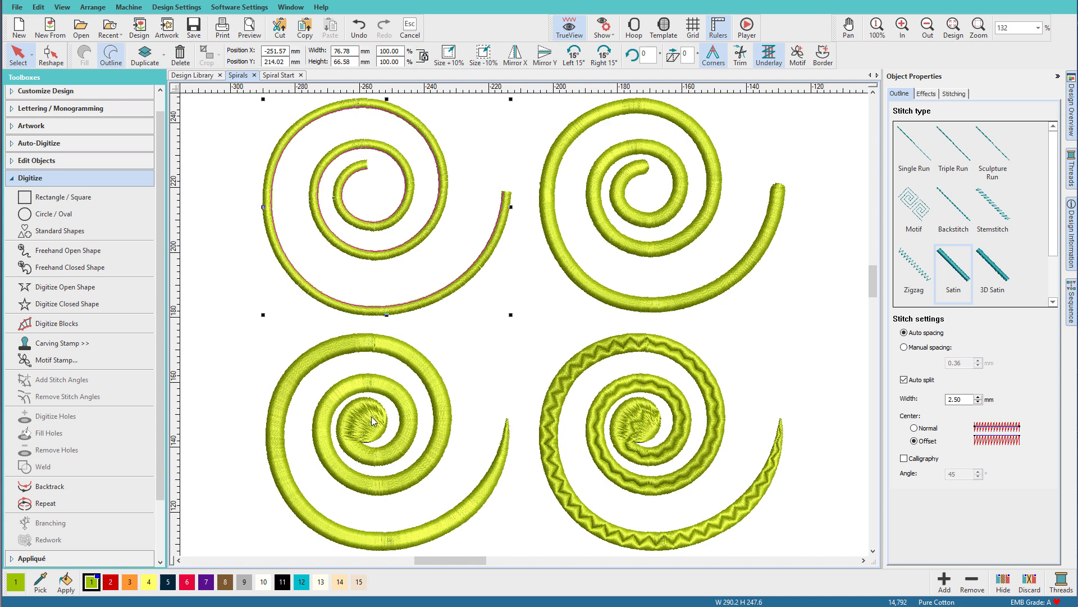
mouse_move(390, 487)
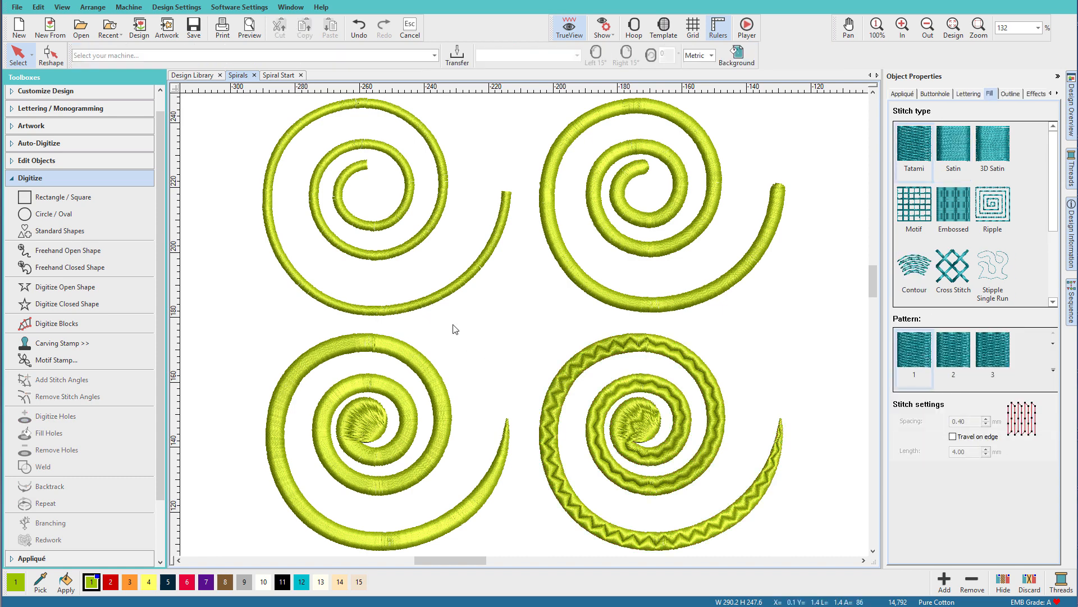
click(278, 76)
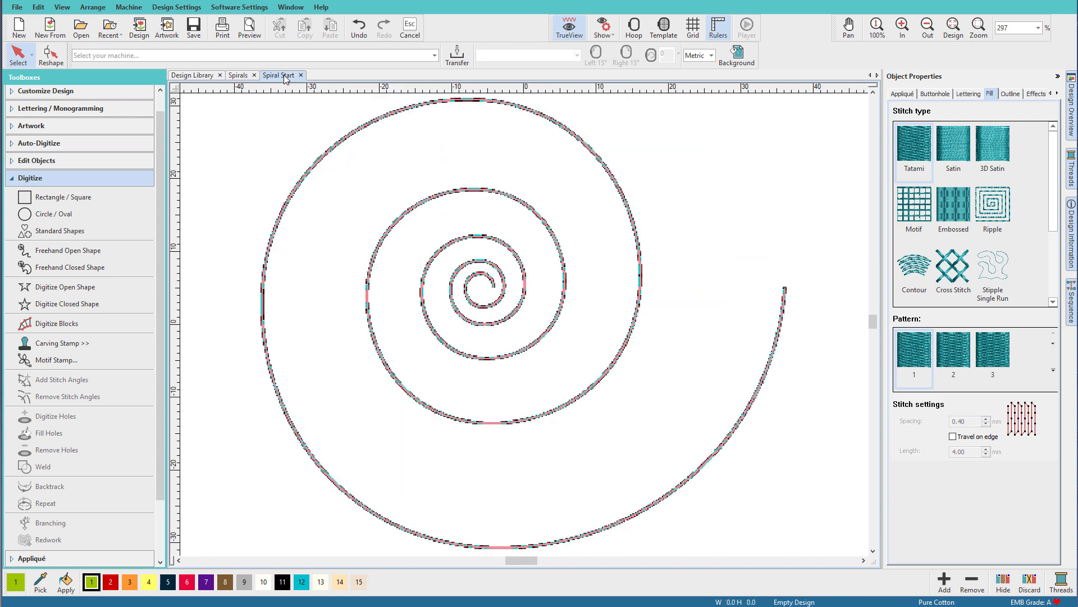
mouse_move(67, 286)
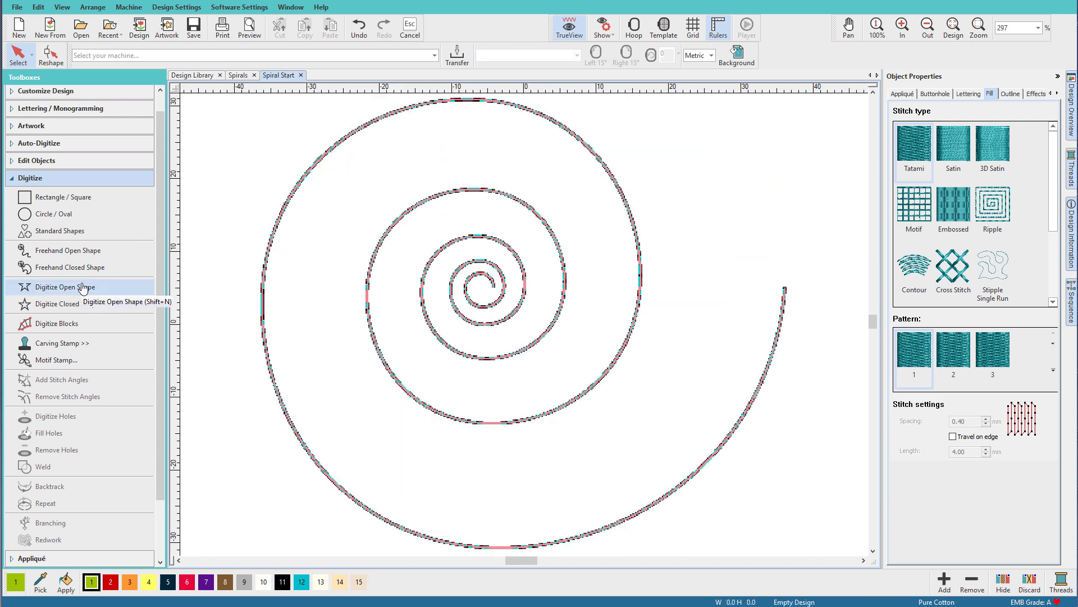
click(66, 287)
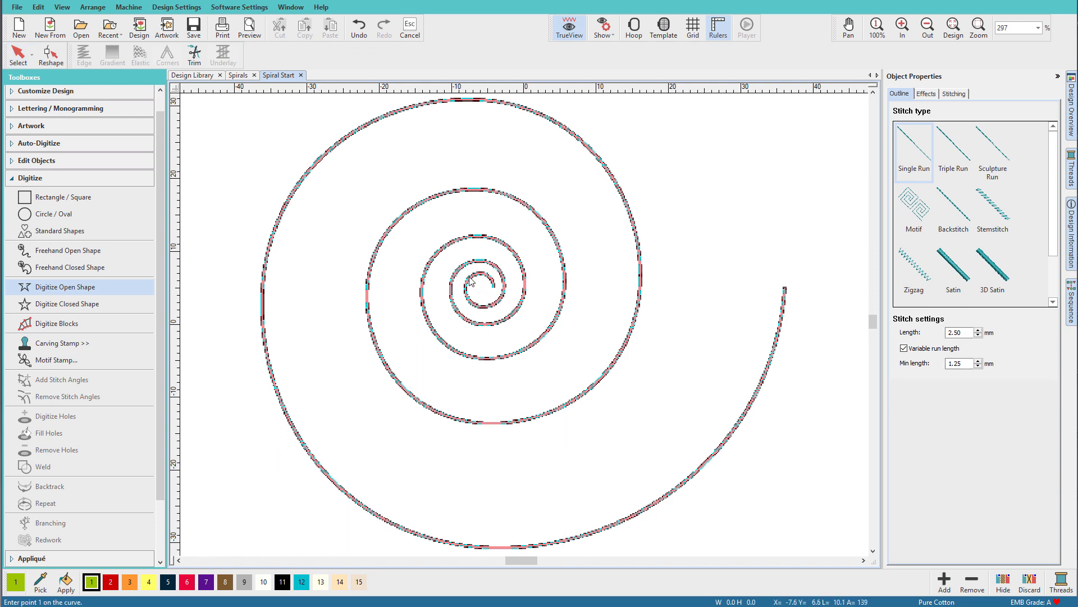
mouse_move(473, 246)
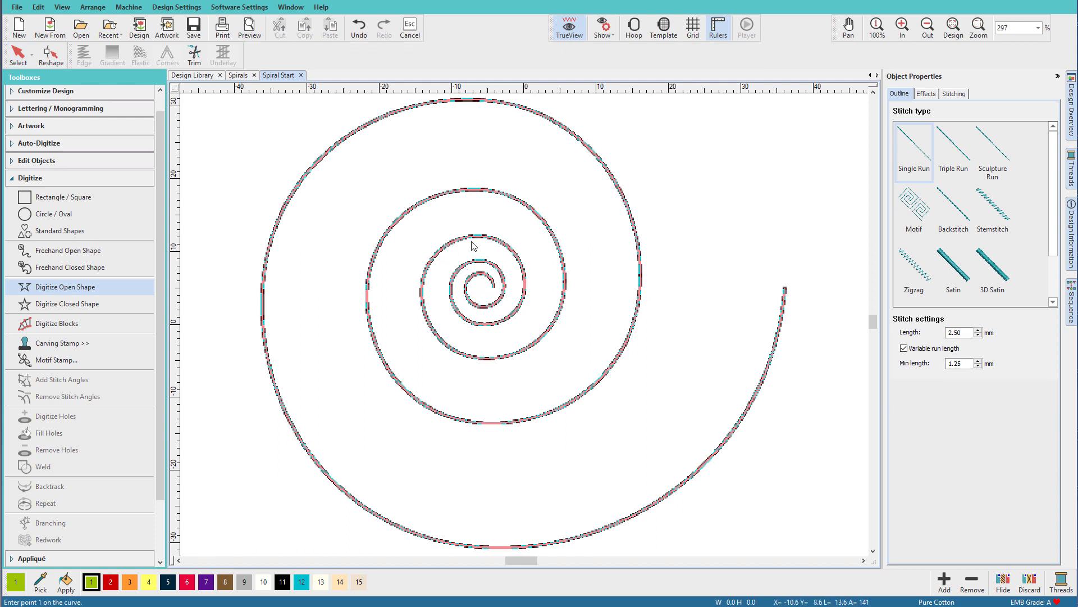
mouse_move(444, 254)
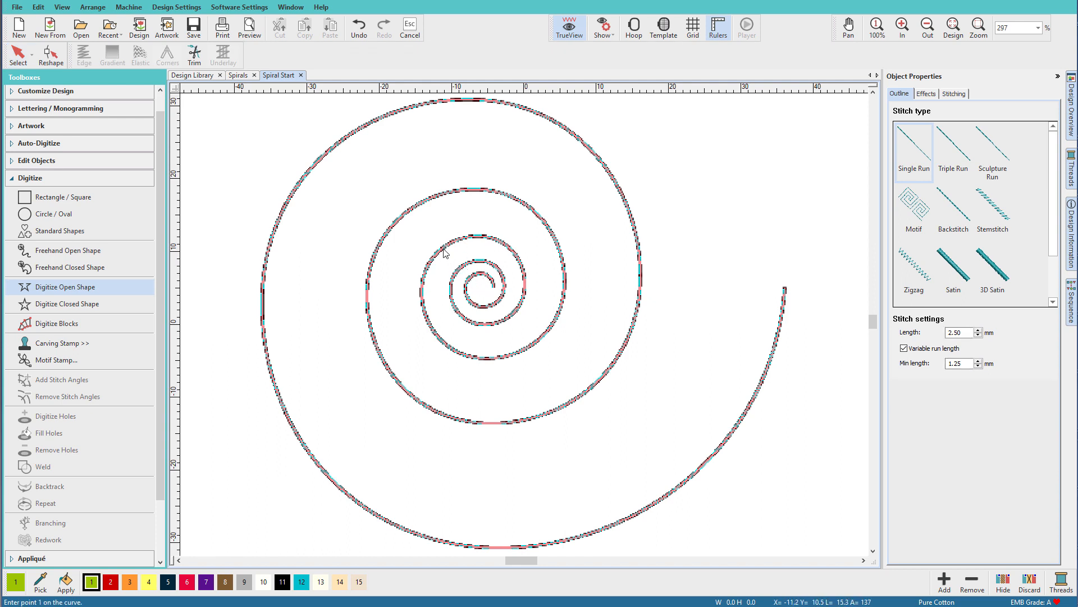
- Trace the run line along the spiral from its centre out to the tail
click(491, 360)
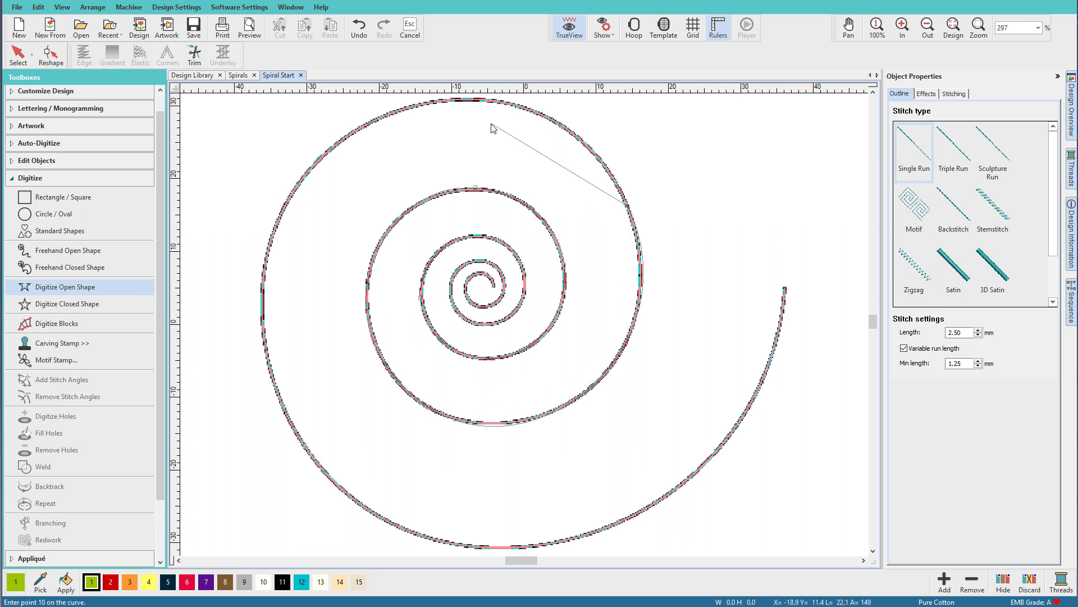
click(271, 348)
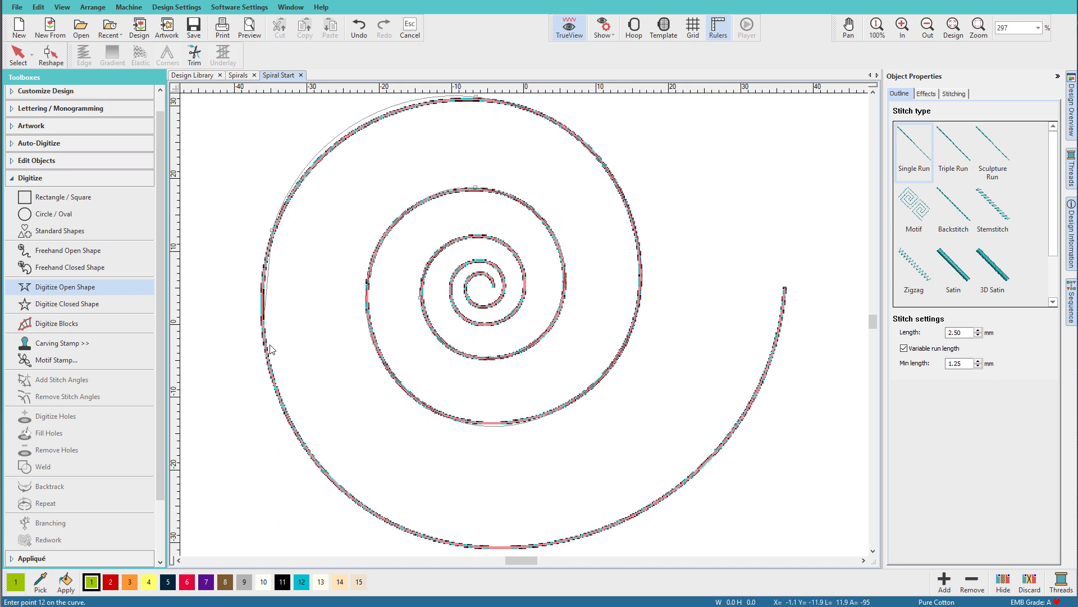
click(454, 548)
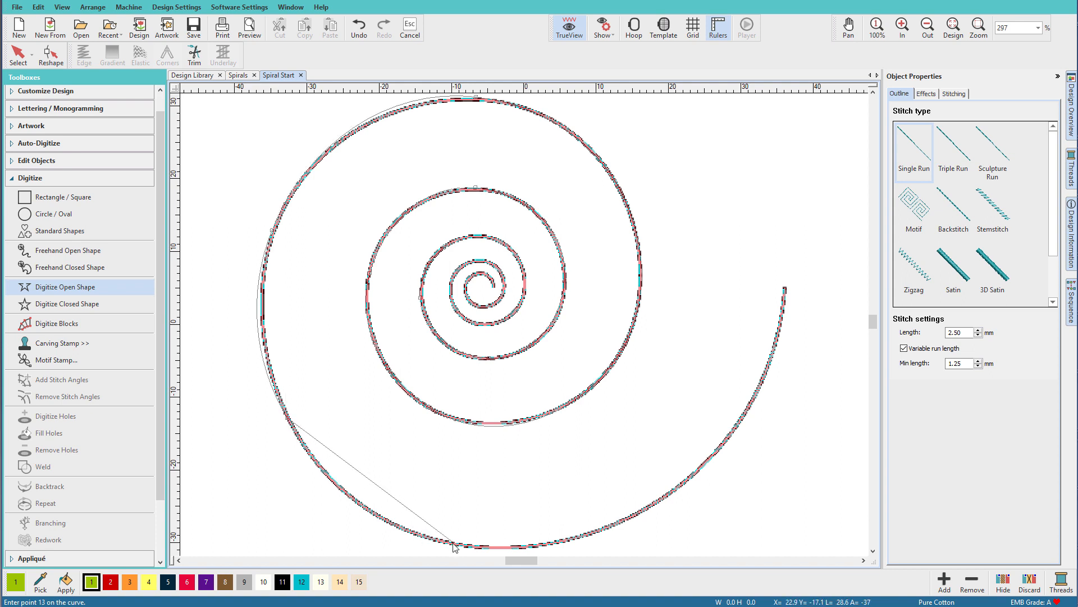
click(786, 289)
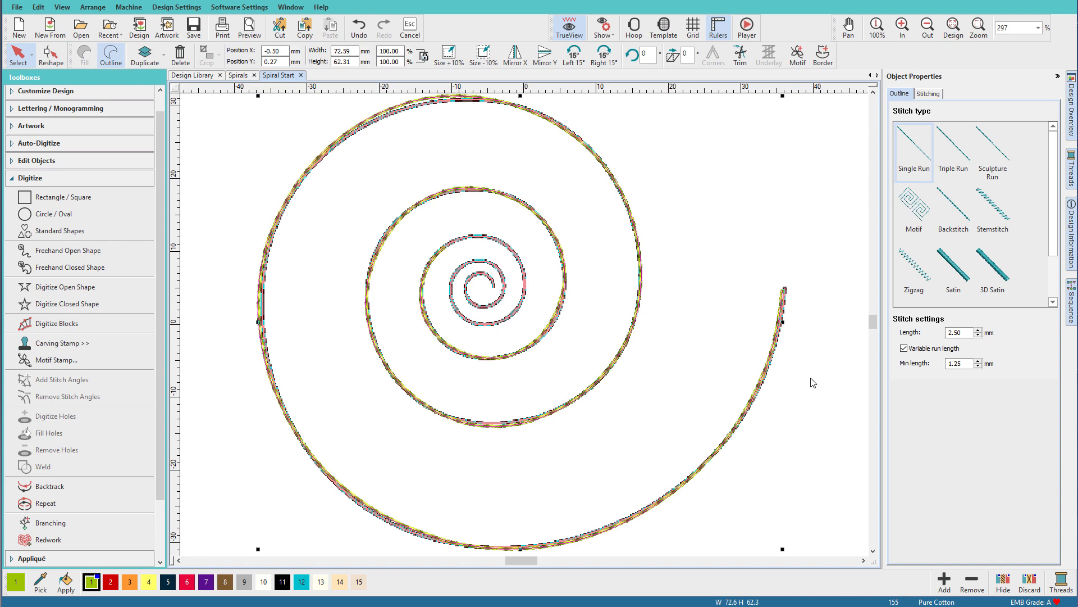
- Stitch the spiral line as a centred satin column and bring up its reshape points
click(953, 268)
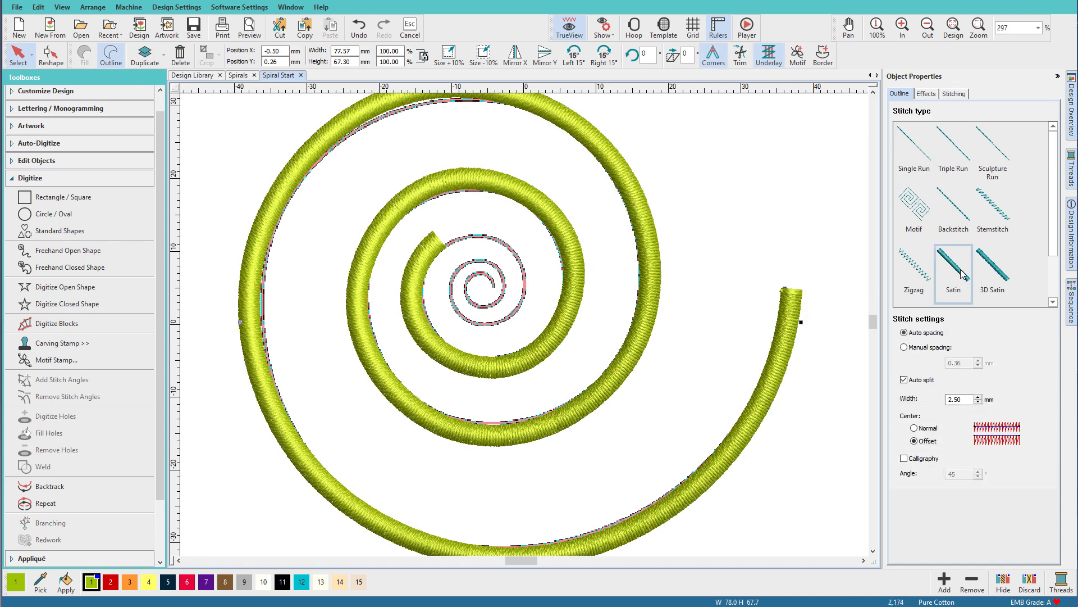
mouse_move(946, 269)
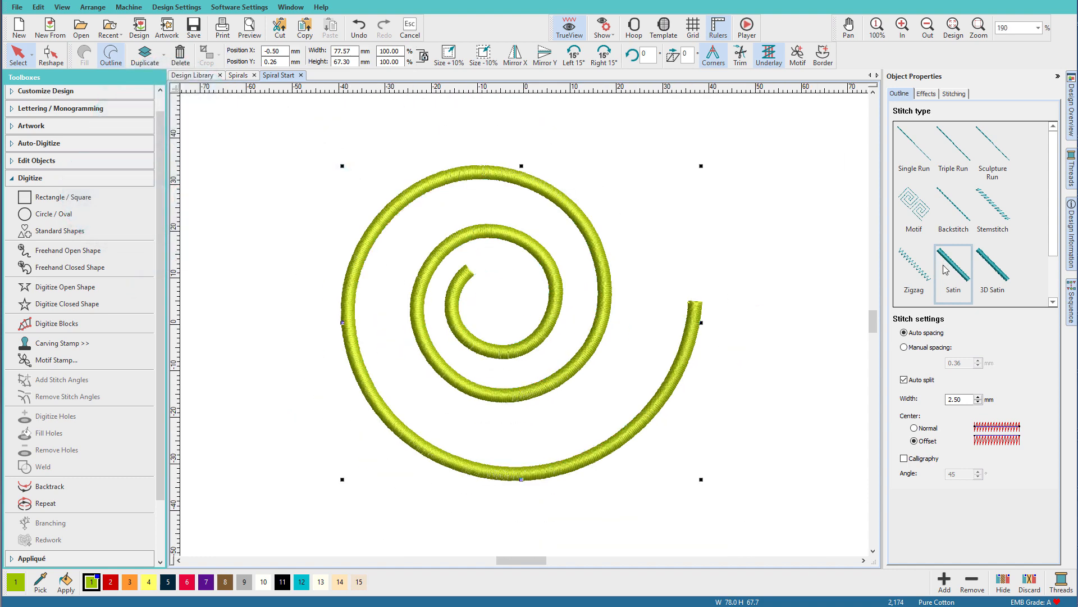
click(51, 55)
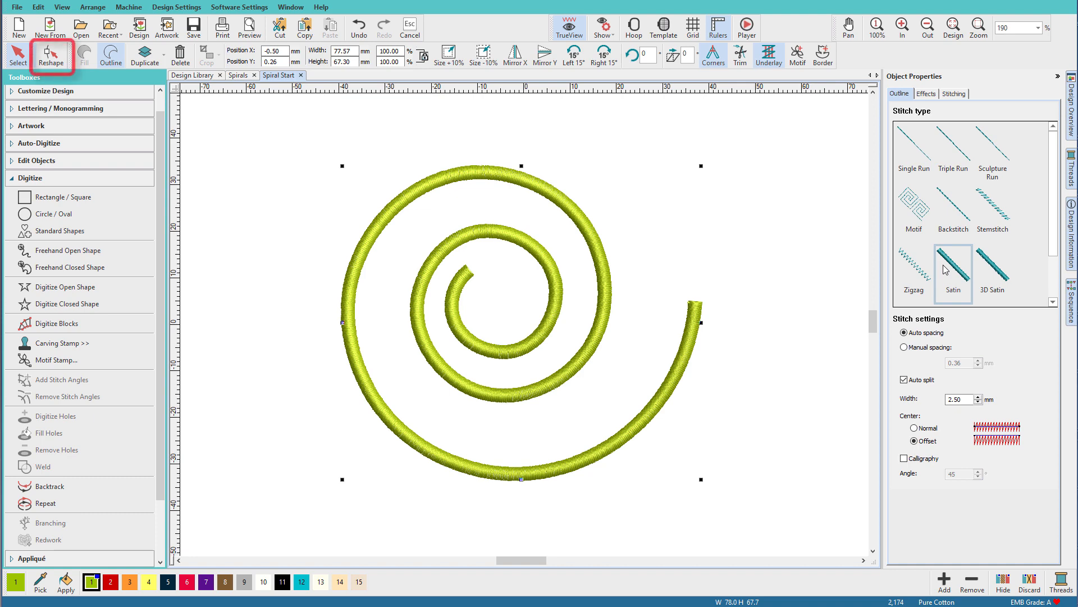
click(51, 55)
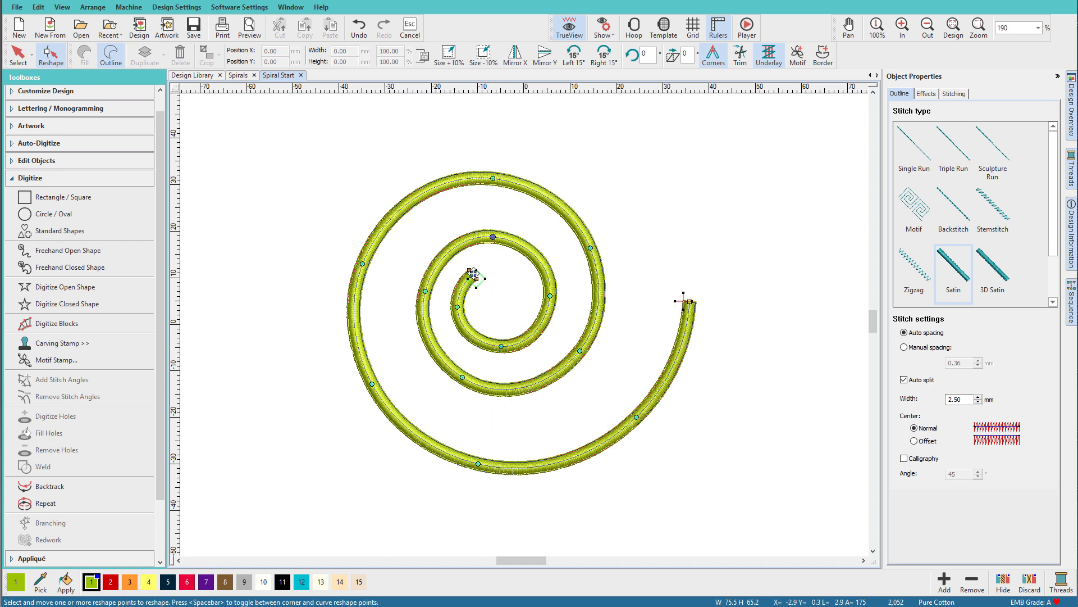
mouse_move(512, 281)
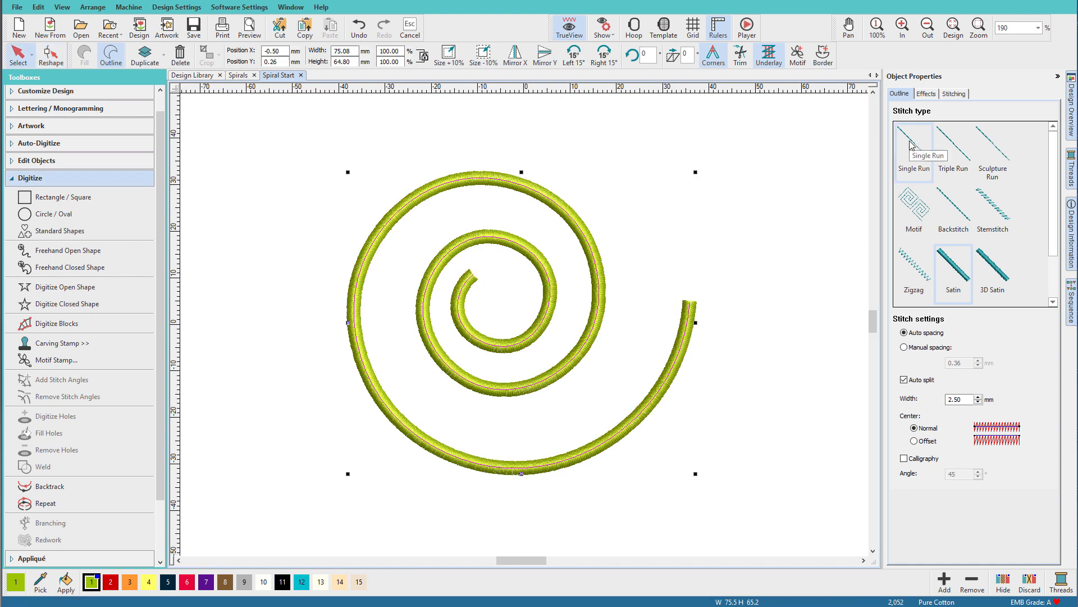
- Return the spiral to single run and bring up the Outlines and Offsets settings
click(913, 148)
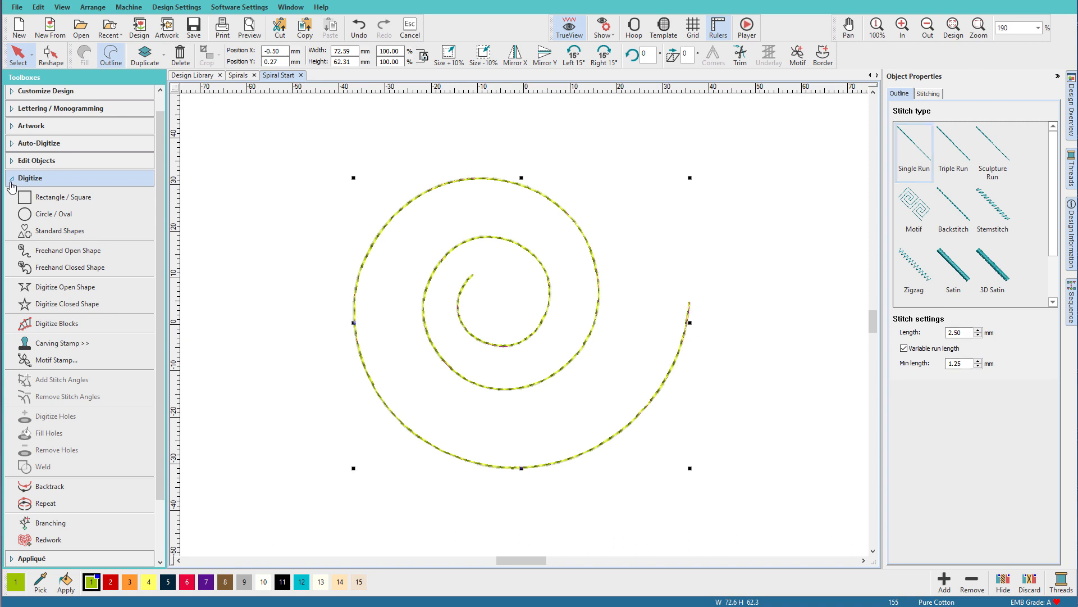
click(41, 233)
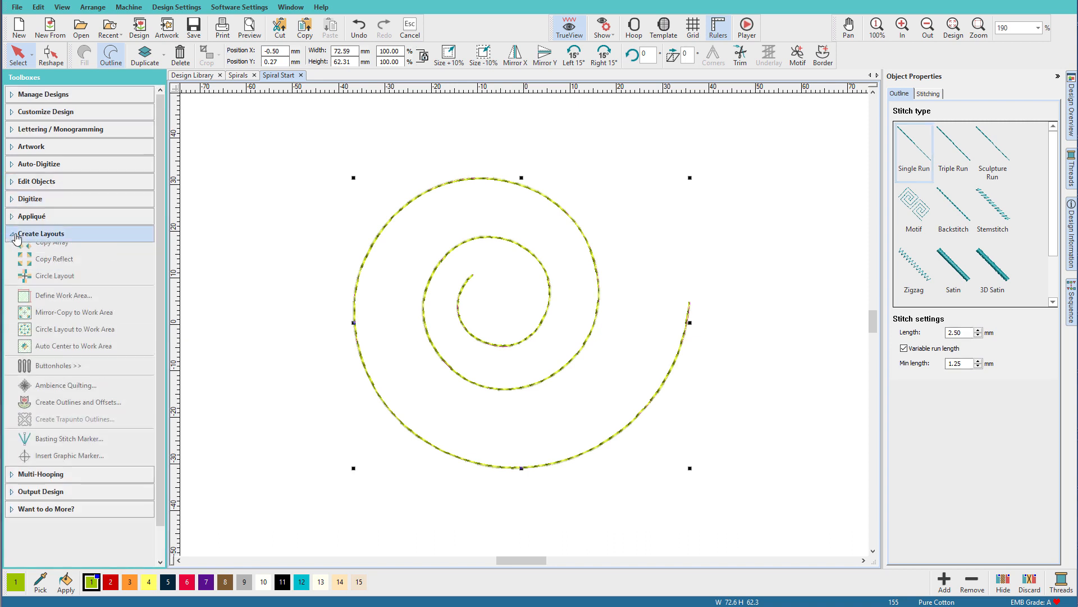
click(41, 233)
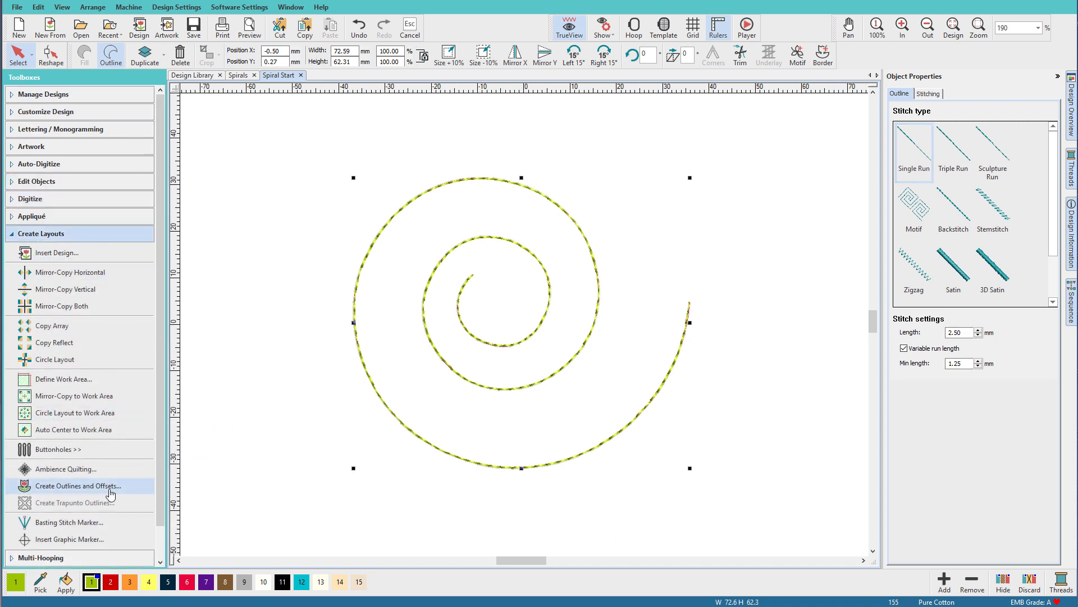
click(77, 485)
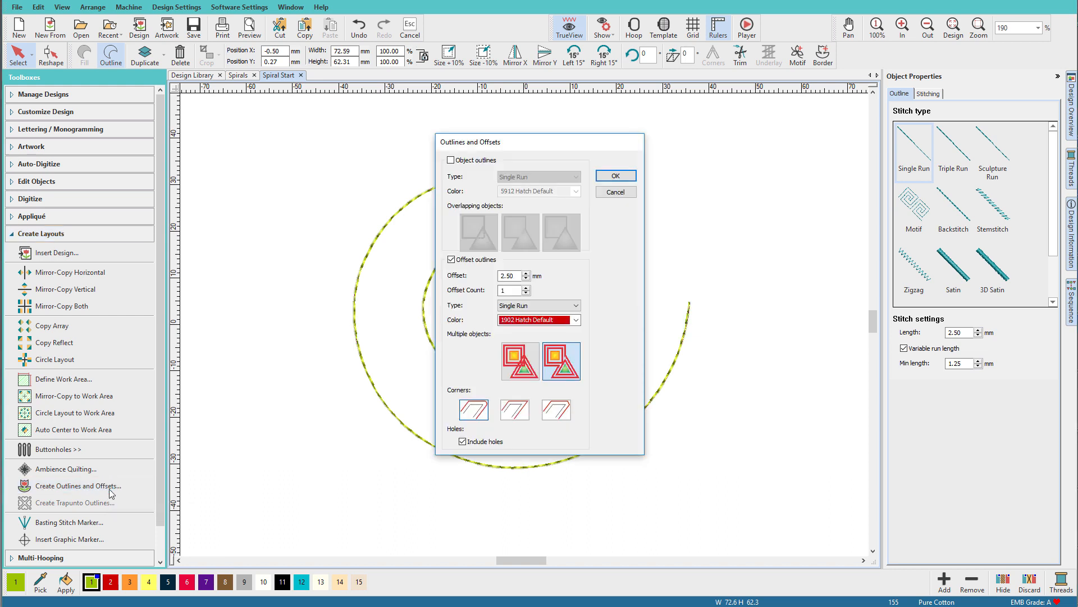
mouse_move(238, 487)
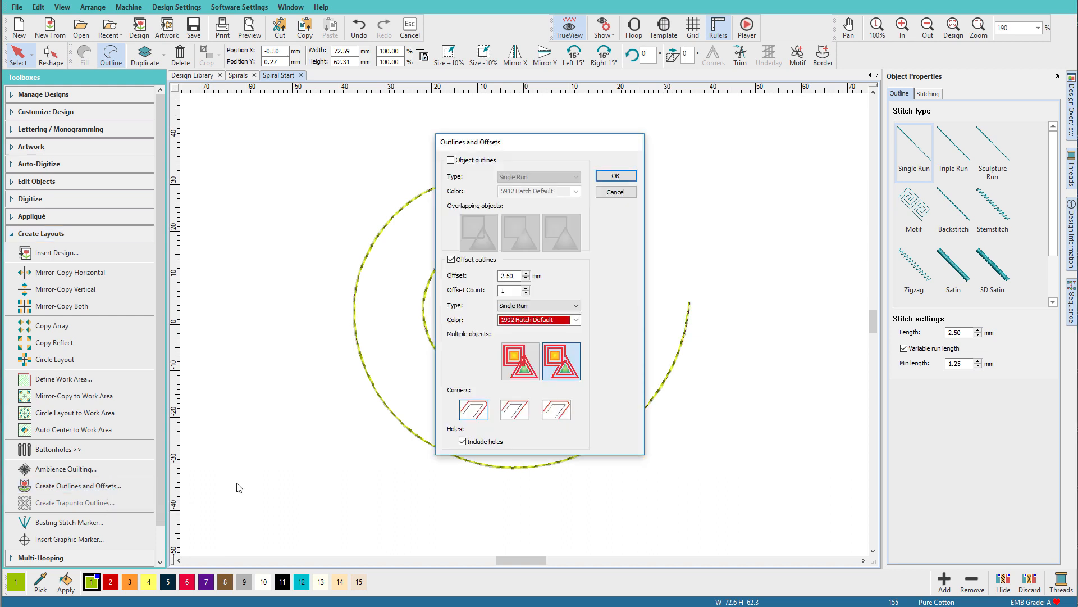
mouse_move(443, 336)
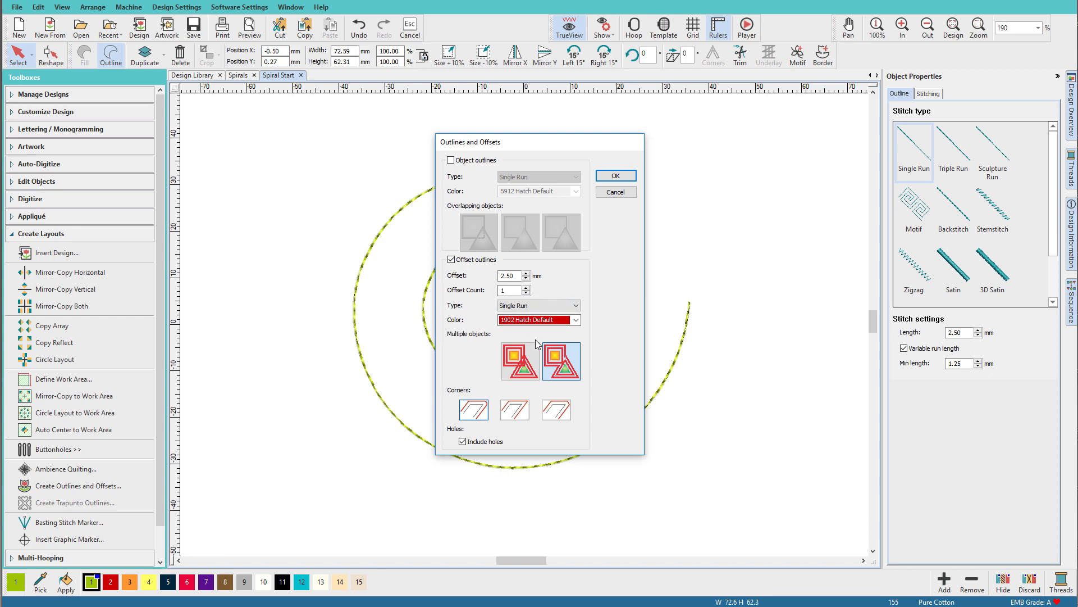
- Create a 2.50 mm single-run offset outline with sharp corners around the spiral
click(513, 408)
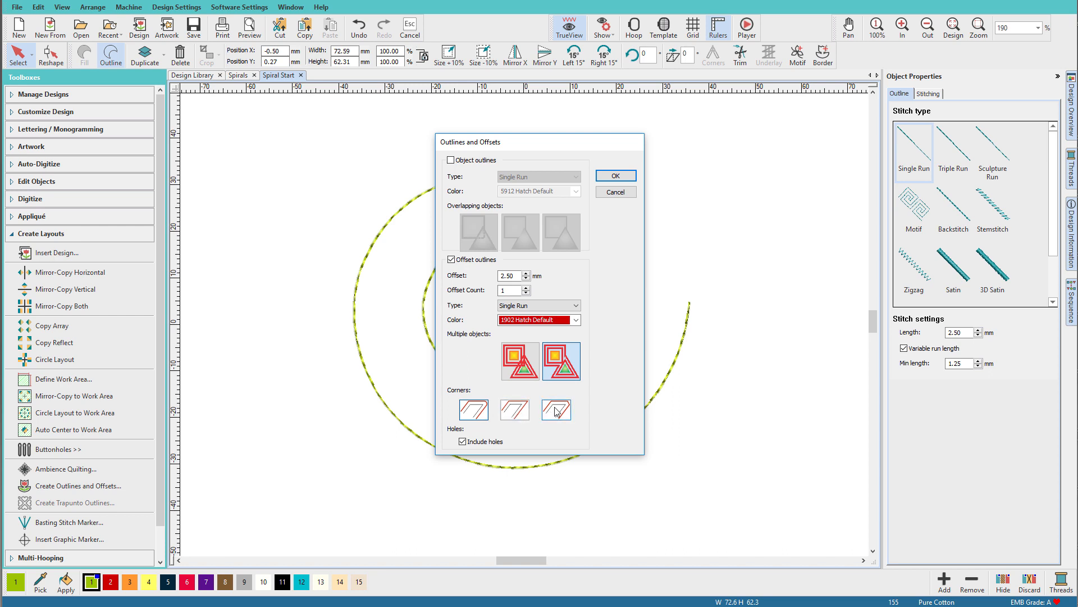
mouse_move(556, 410)
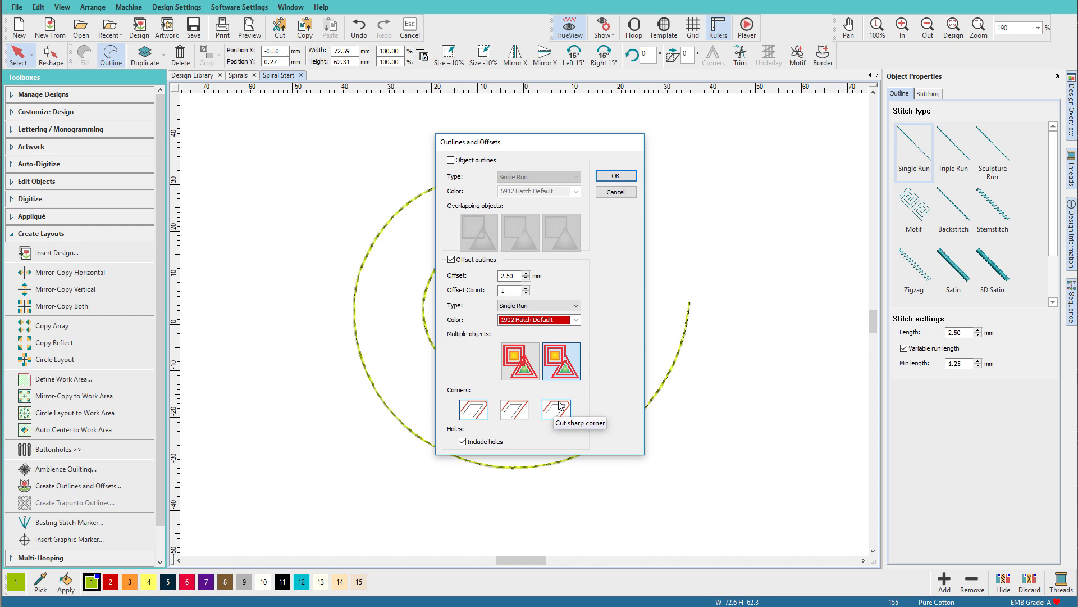
mouse_move(474, 409)
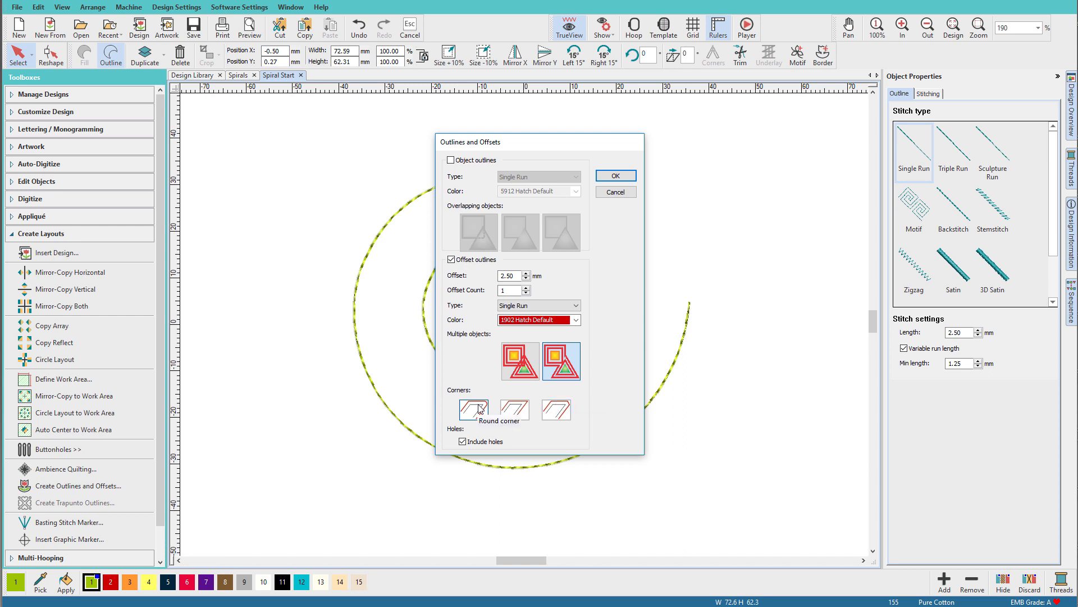
click(614, 175)
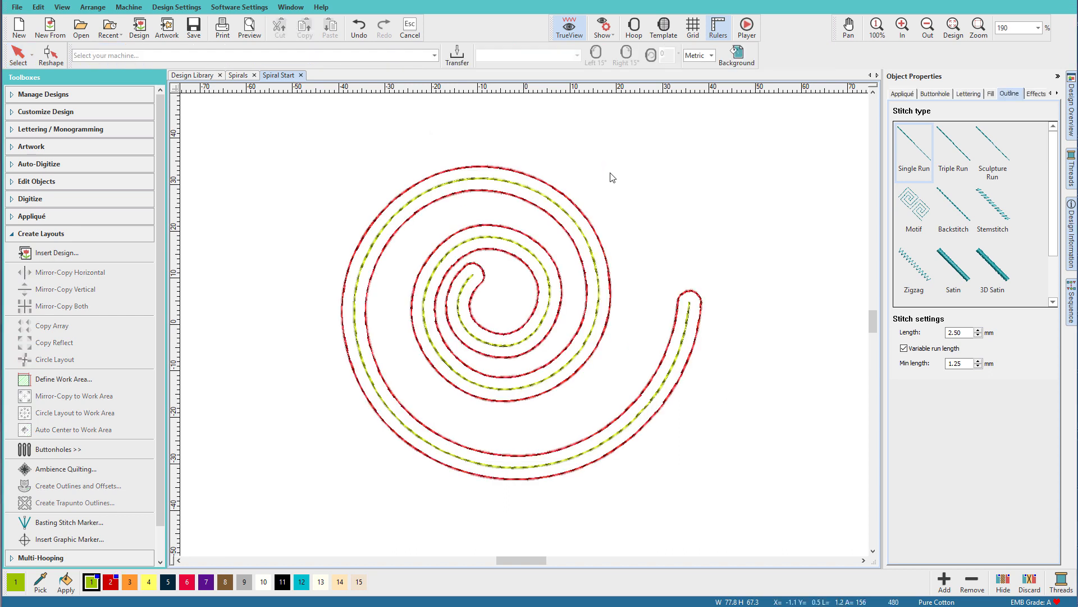
mouse_move(619, 198)
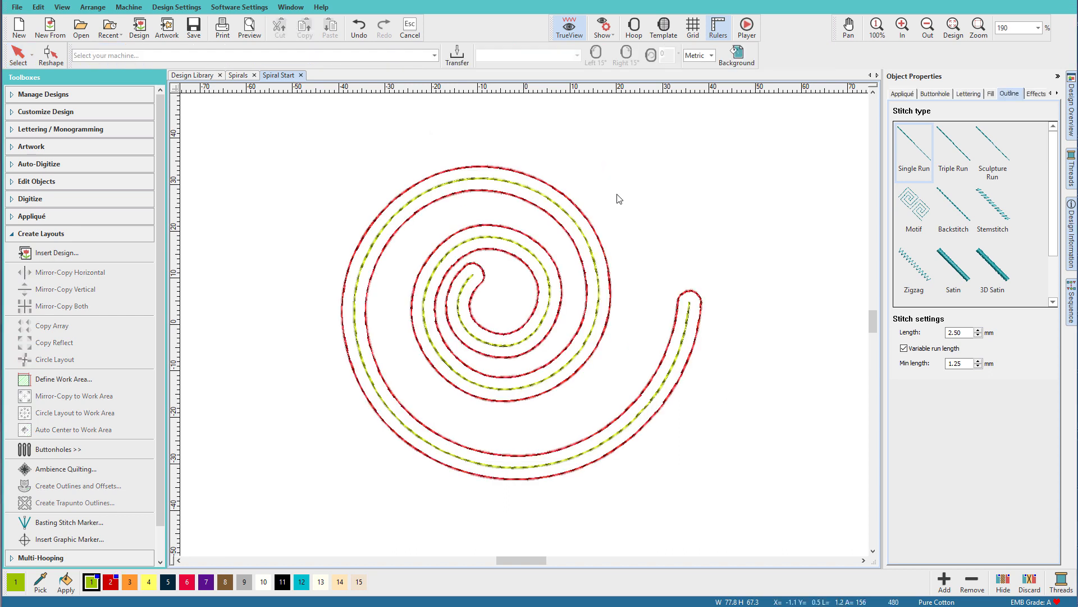
mouse_move(679, 336)
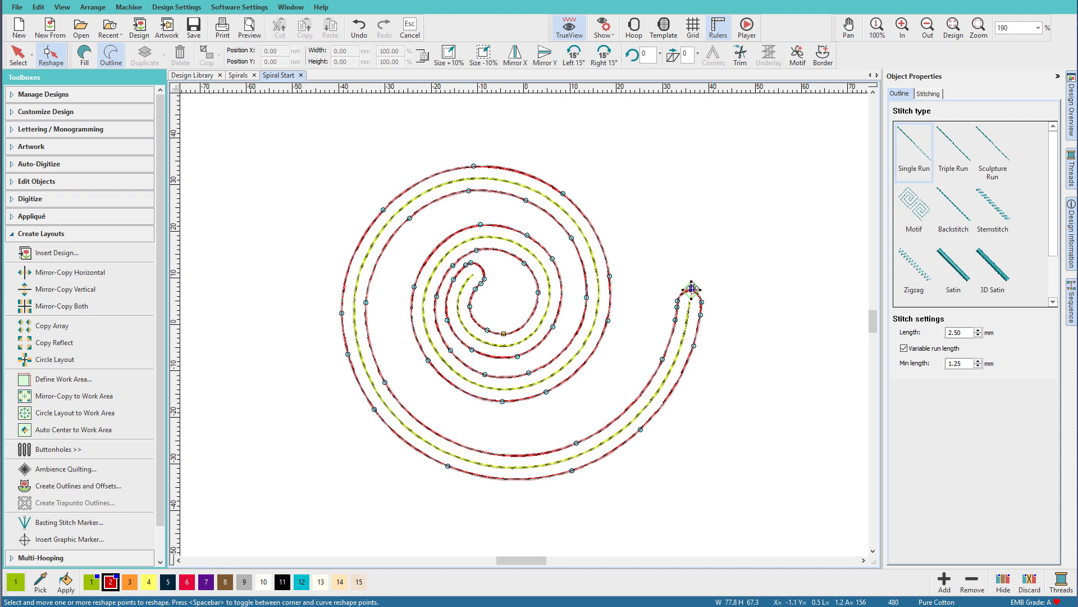
- Toggle the tail-end nodes between corner and curve so the outline tapers to a point
key(space)
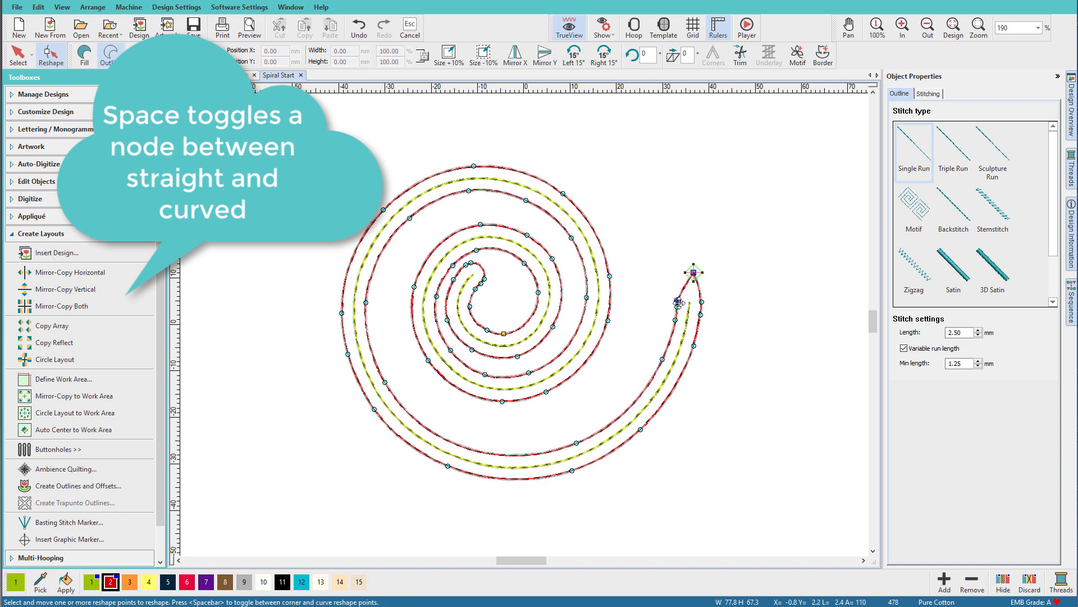
key(space)
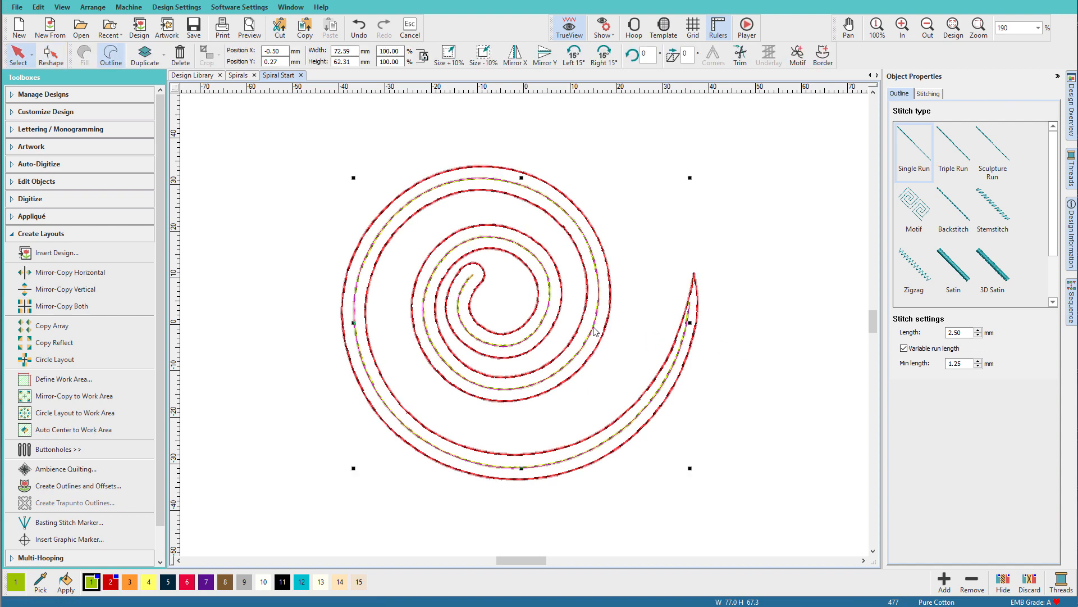
- Delete the original centre spiral run line, keeping only the tapered outline
right_click(596, 332)
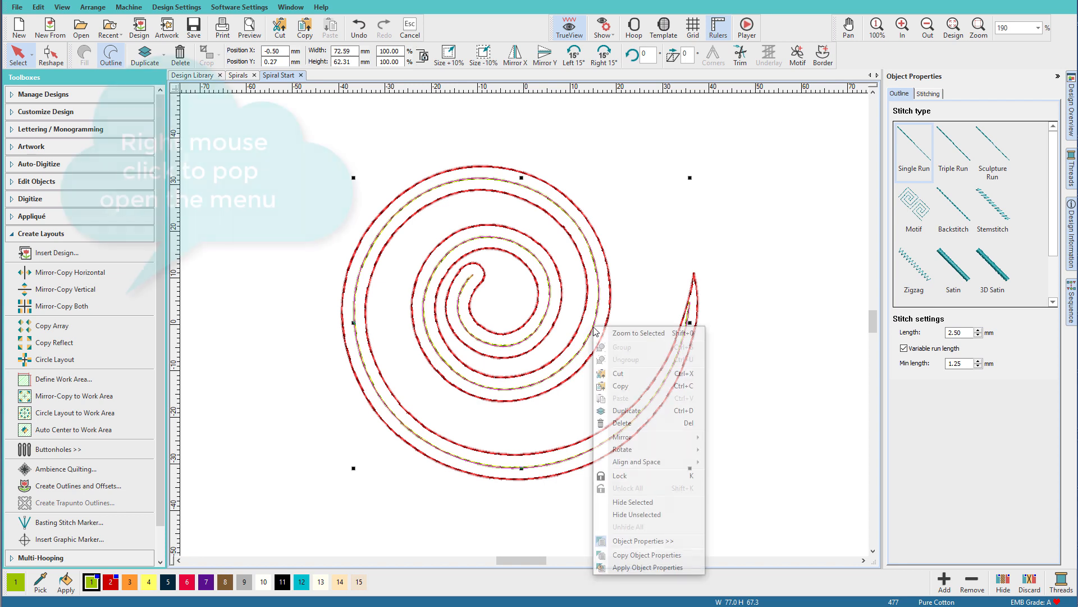
click(631, 501)
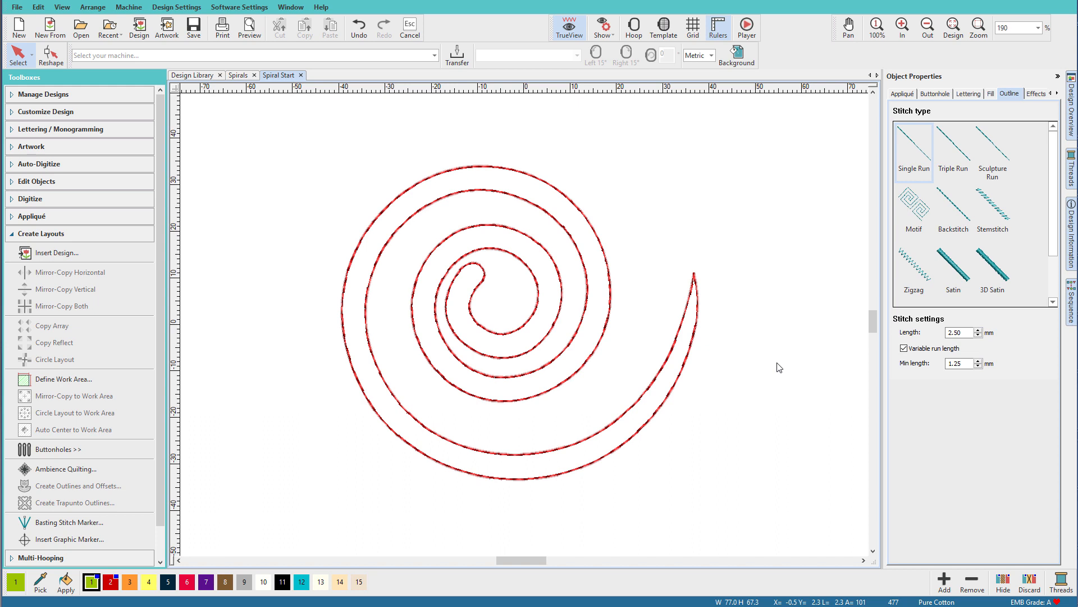
mouse_move(697, 361)
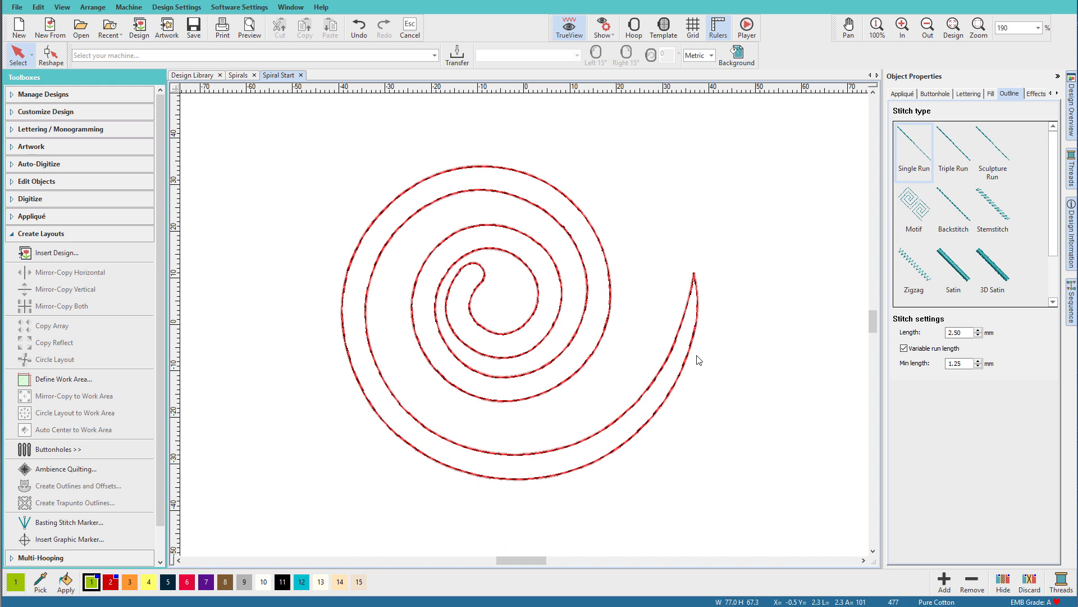
mouse_move(583, 346)
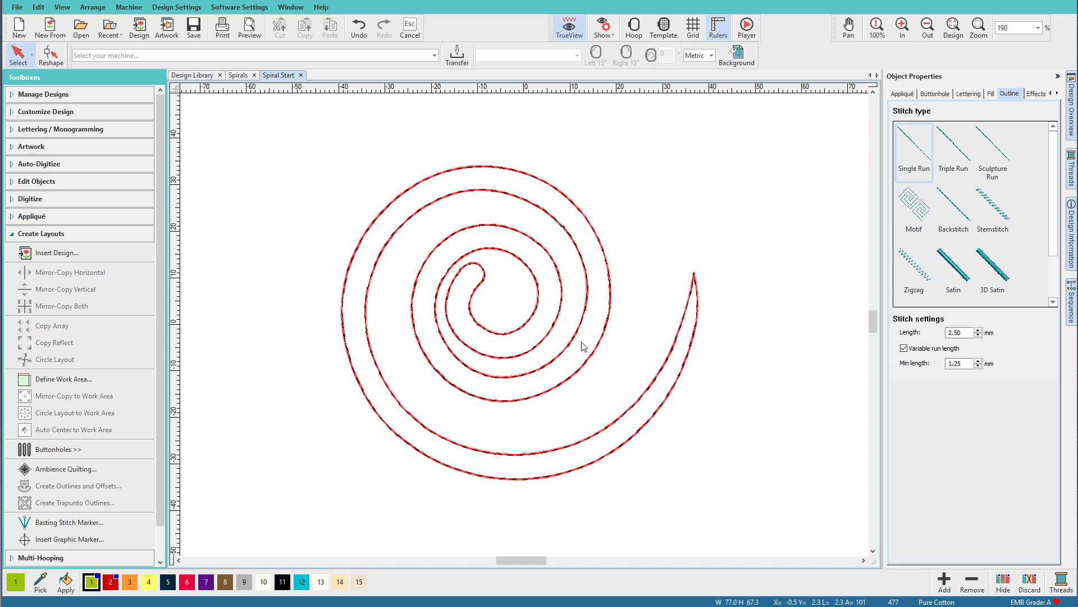
mouse_move(495, 299)
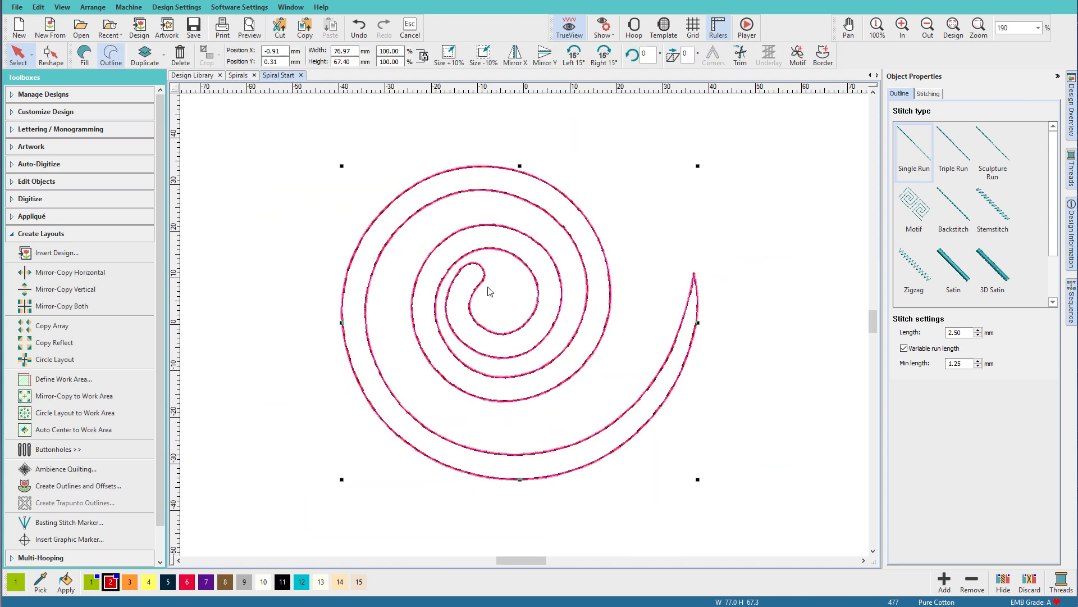
- Expose the outline's reshape points and swap the layout toolbox for the digitizing tools
click(50, 54)
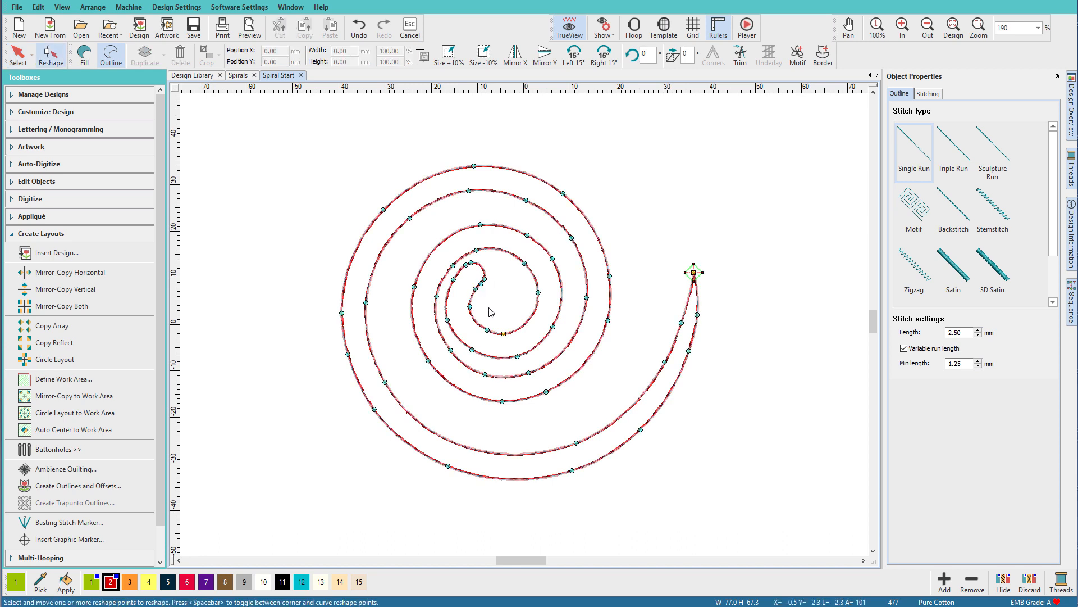
mouse_move(501, 297)
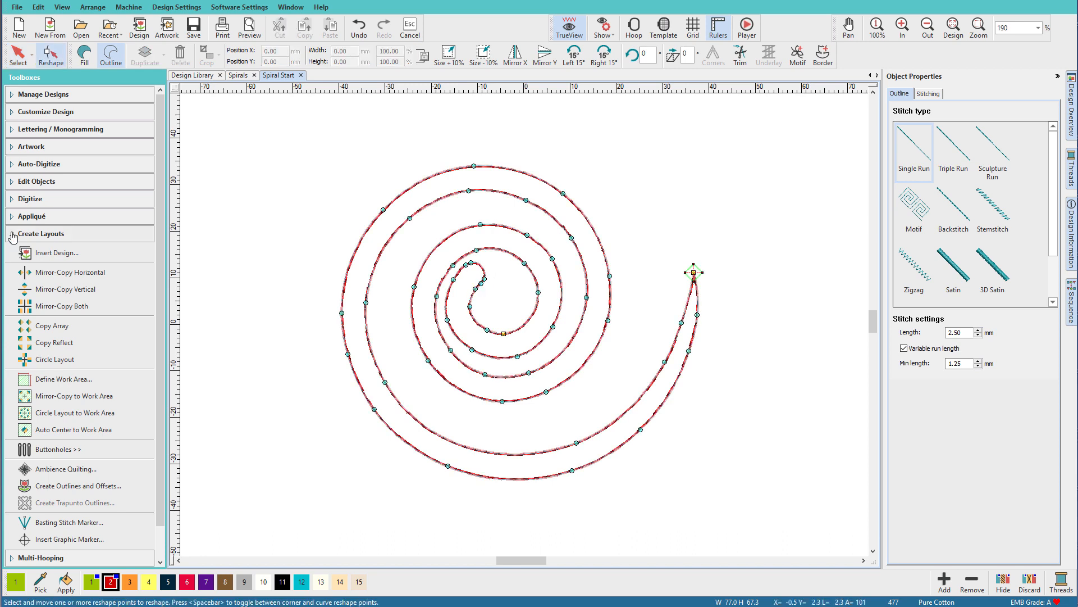
click(42, 234)
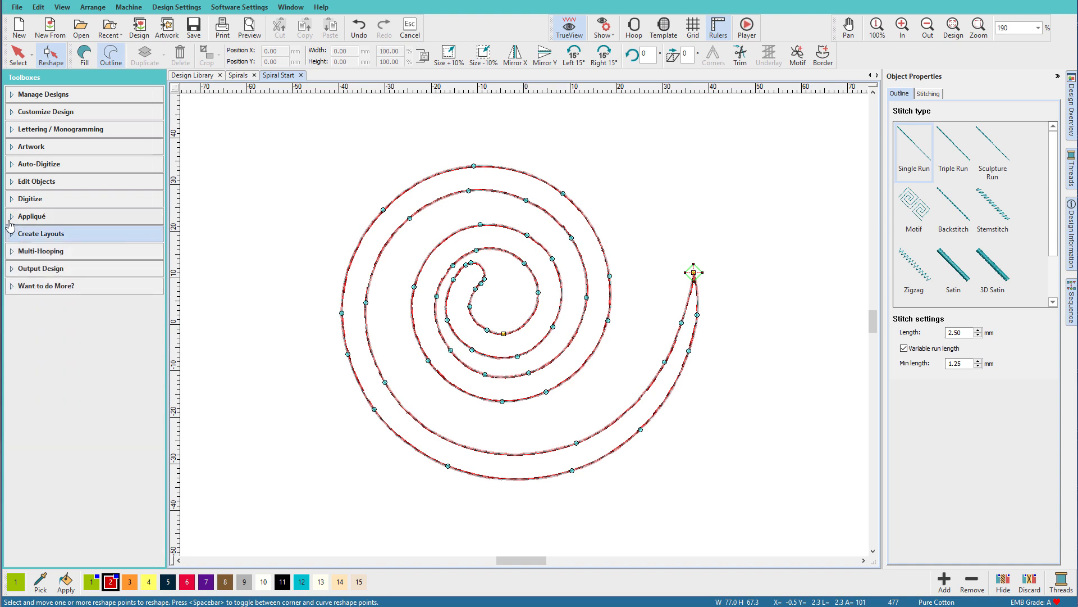
click(31, 198)
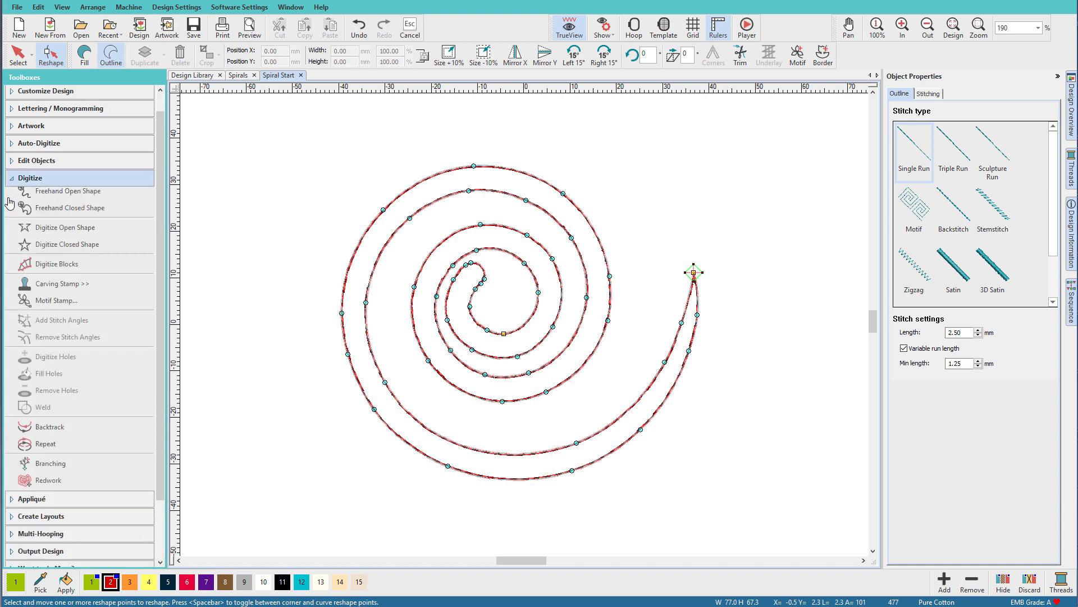
- Draw a small circle centred on the spiral's inner curled end
click(53, 213)
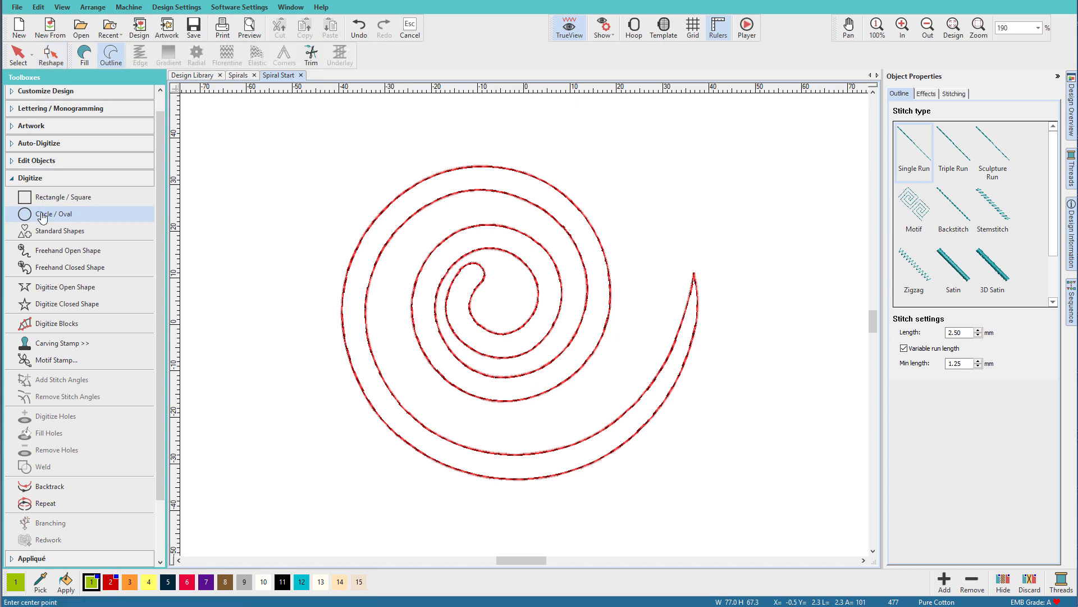
mouse_move(465, 269)
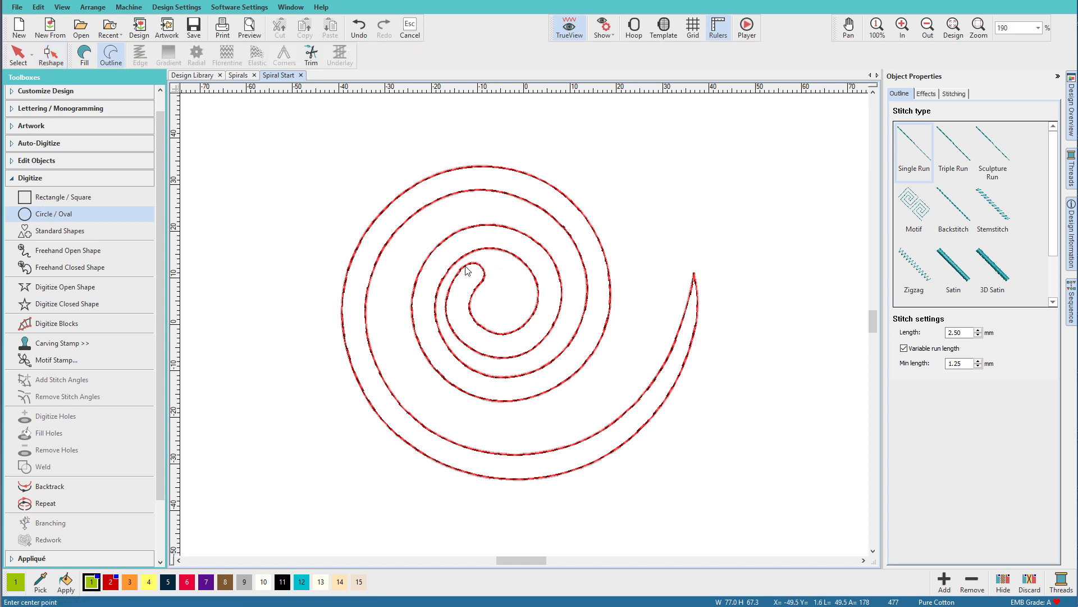
click(465, 270)
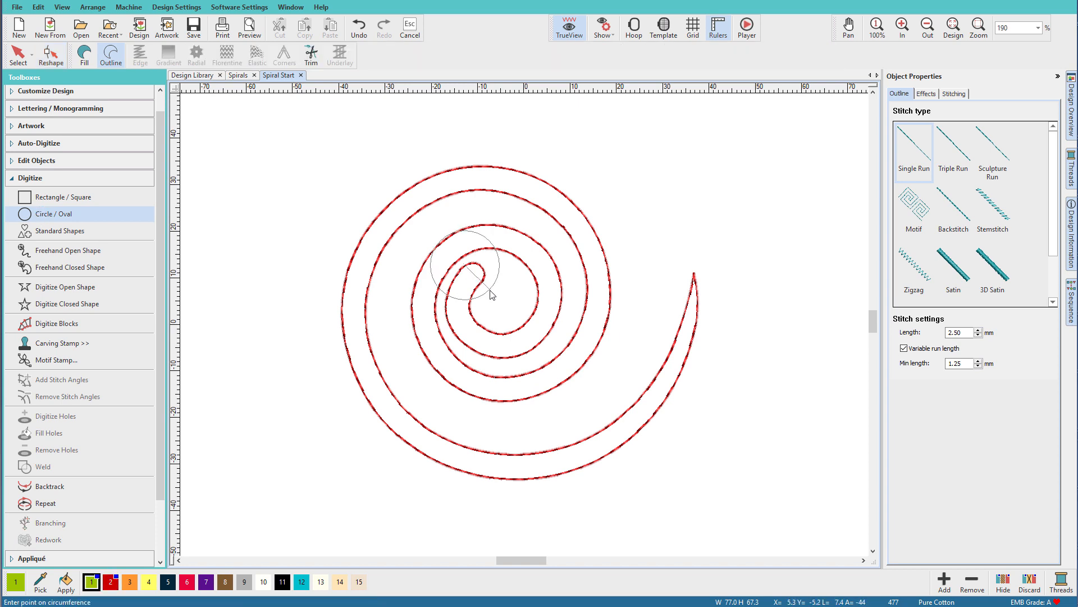
click(492, 294)
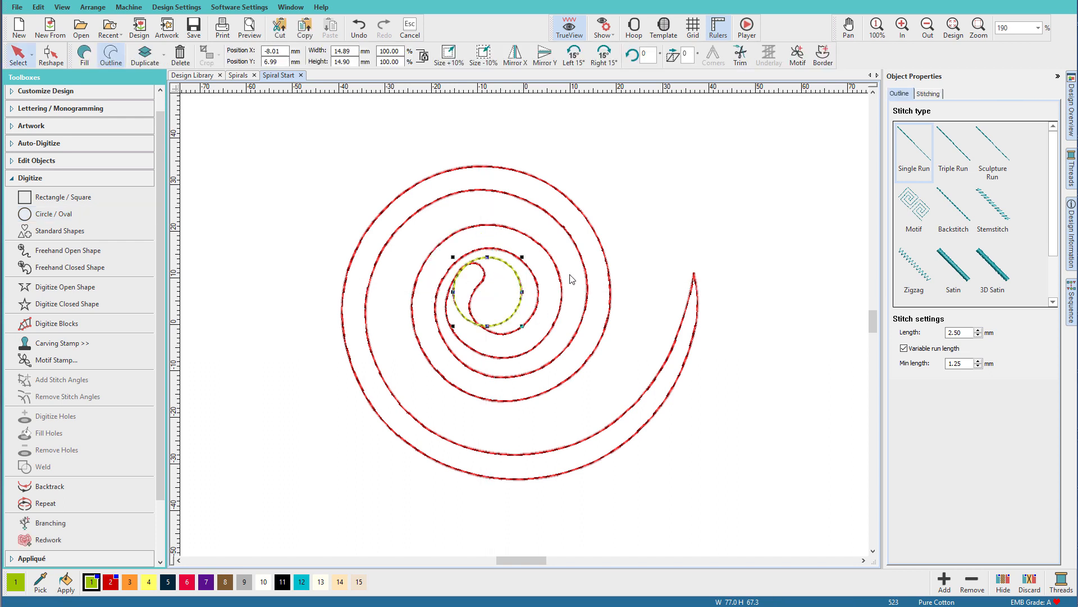
mouse_move(495, 204)
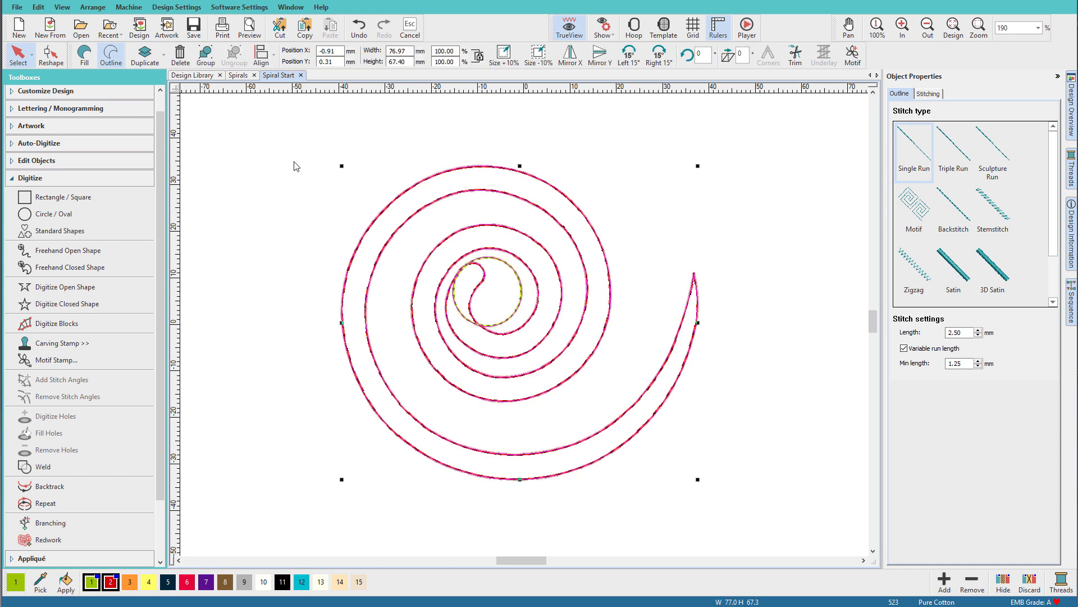
- Weld the circle and tapered outline into one solid tatami-filled spiral
click(83, 55)
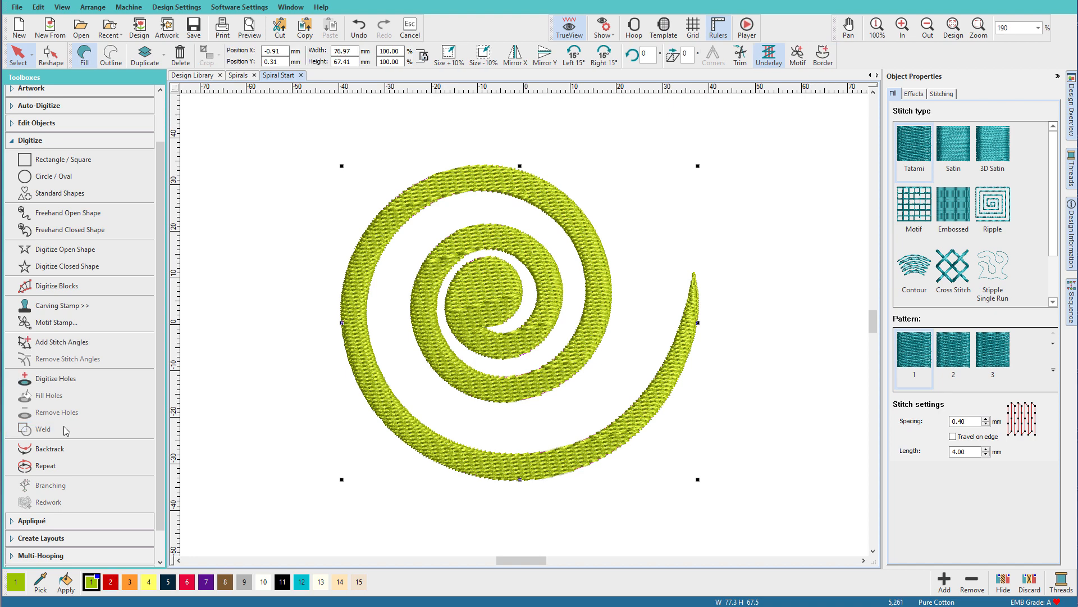
mouse_move(751, 169)
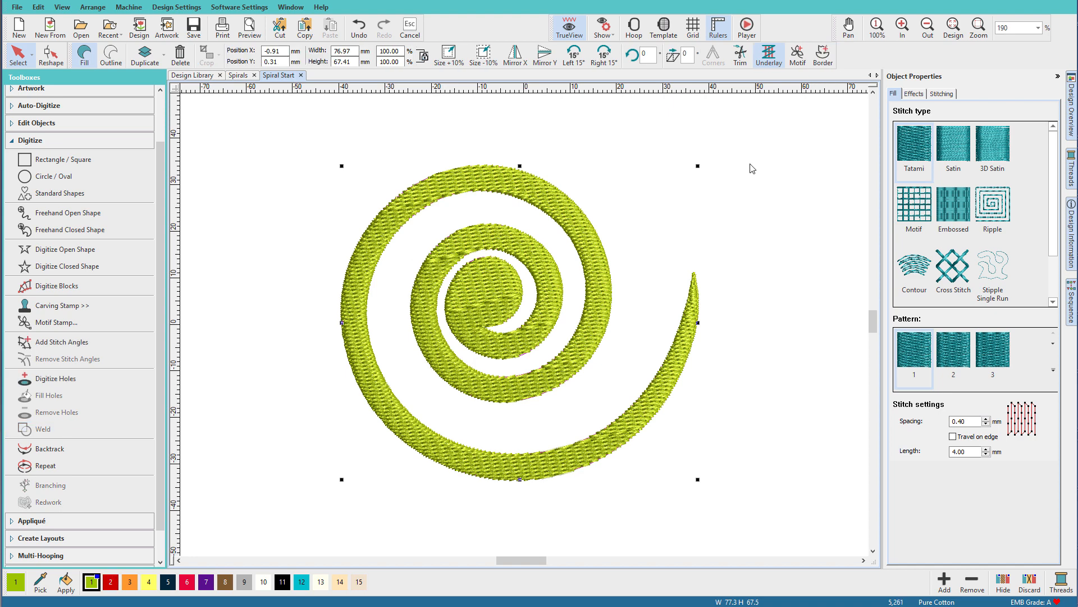
mouse_move(595, 213)
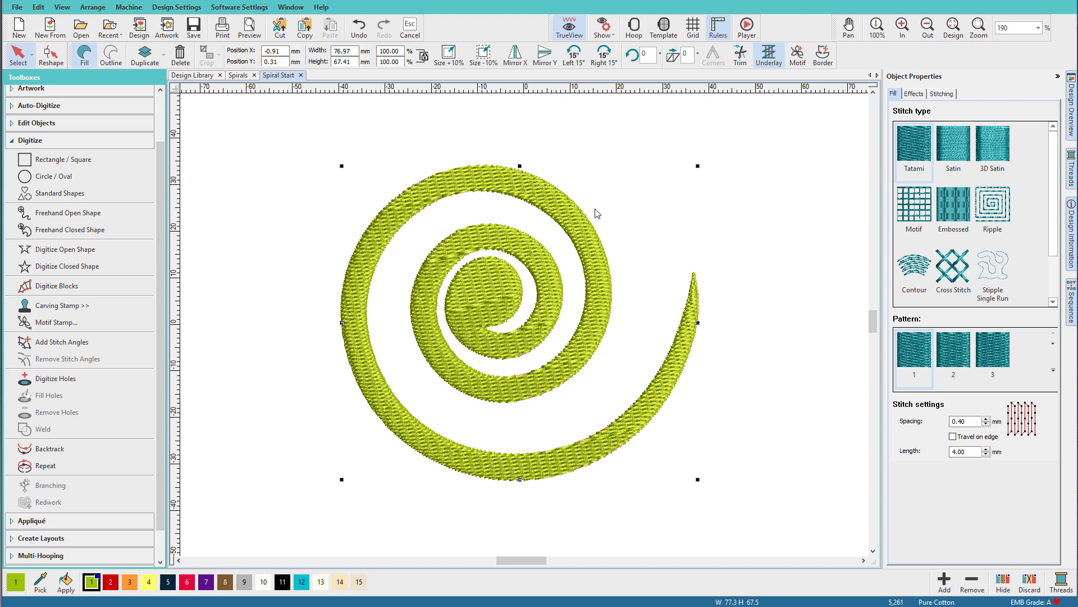
mouse_move(593, 230)
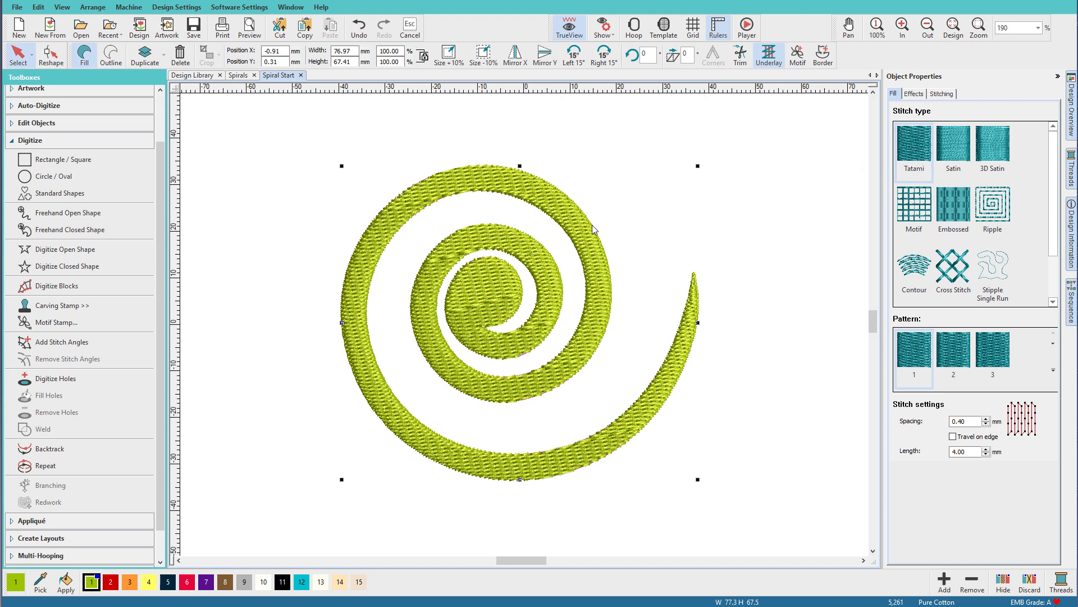
- Switch the welded spiral's fill from tatami to satin
click(952, 146)
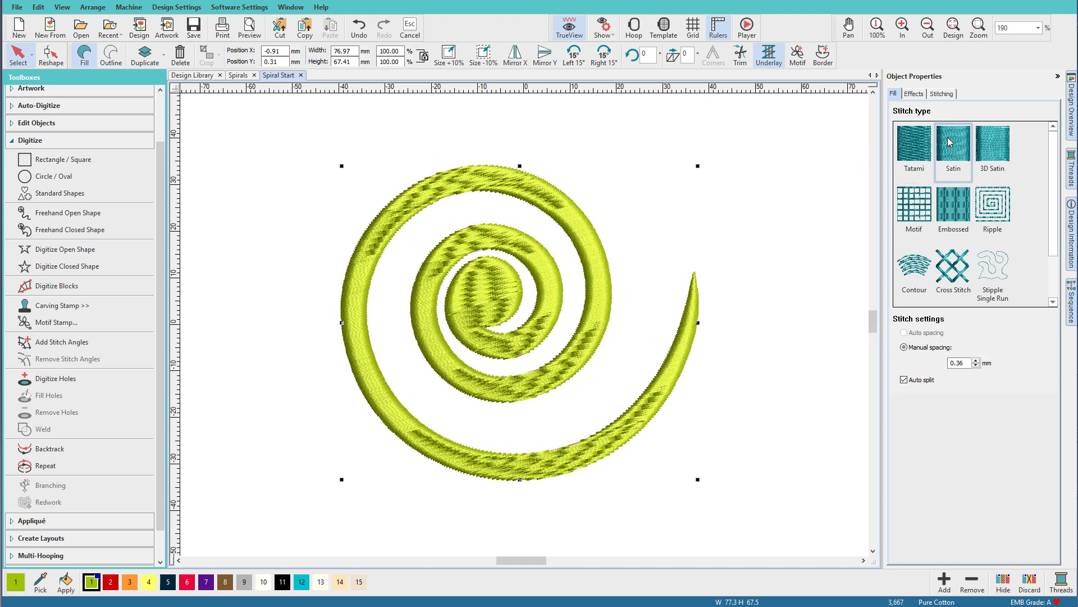
mouse_move(587, 329)
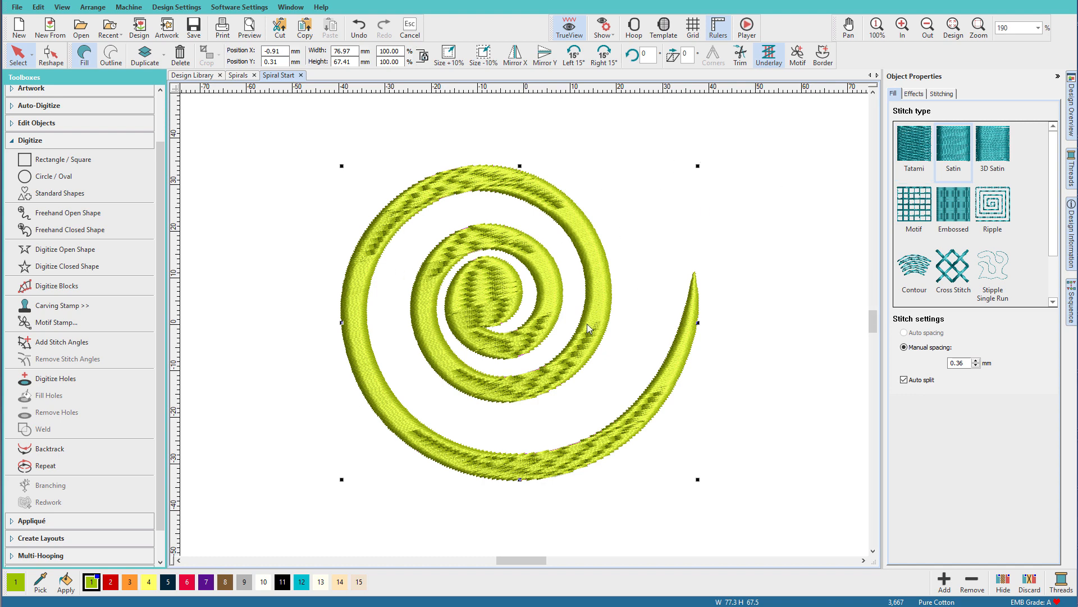
mouse_move(717, 305)
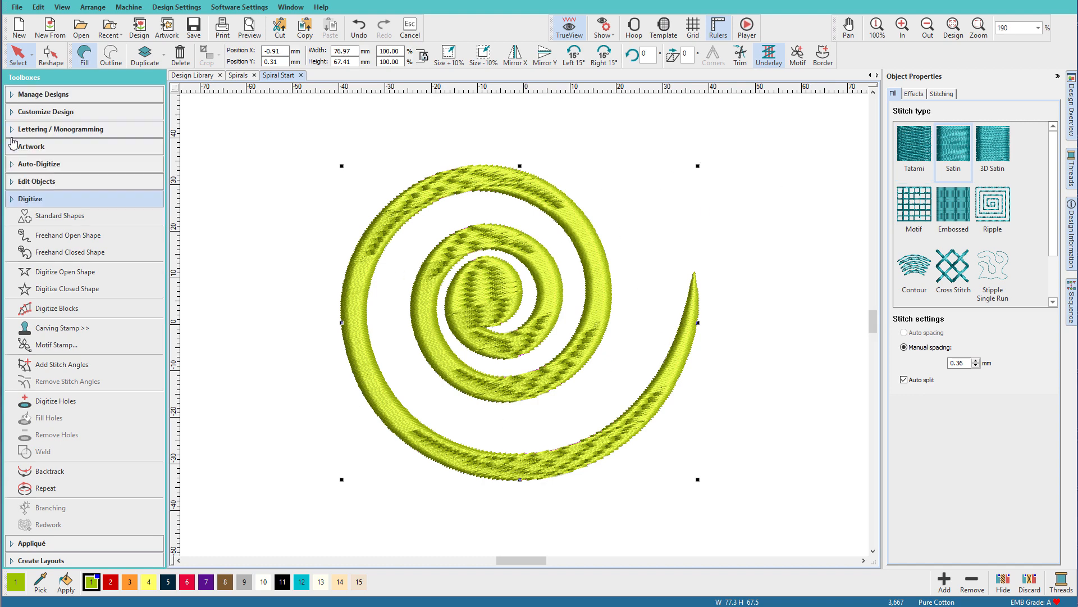
- Draw stitch-angle lines across the spiral's arms out to the tapered tail
click(36, 180)
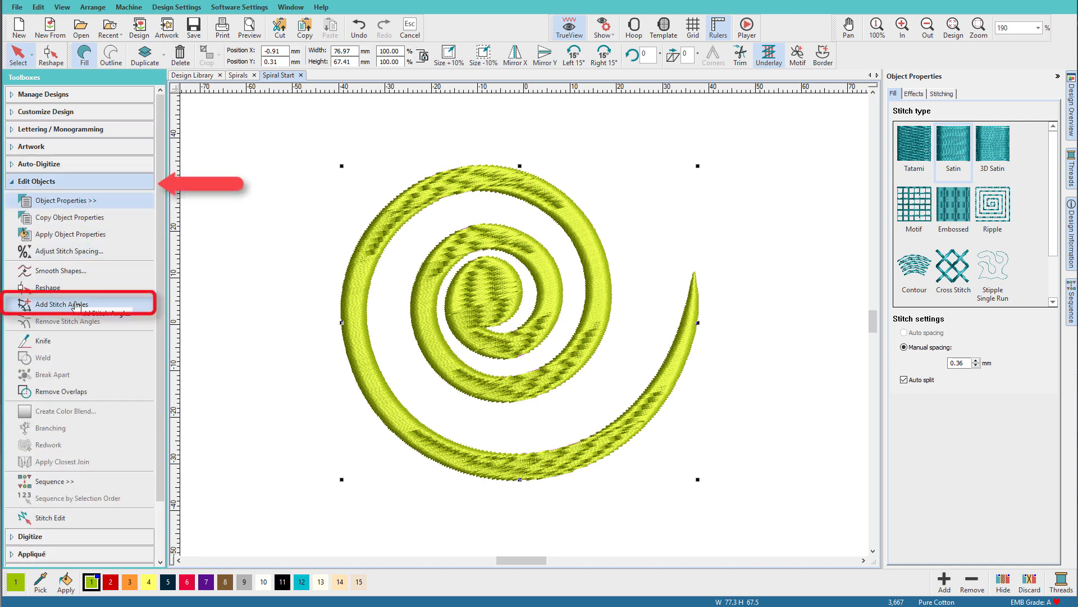
click(60, 304)
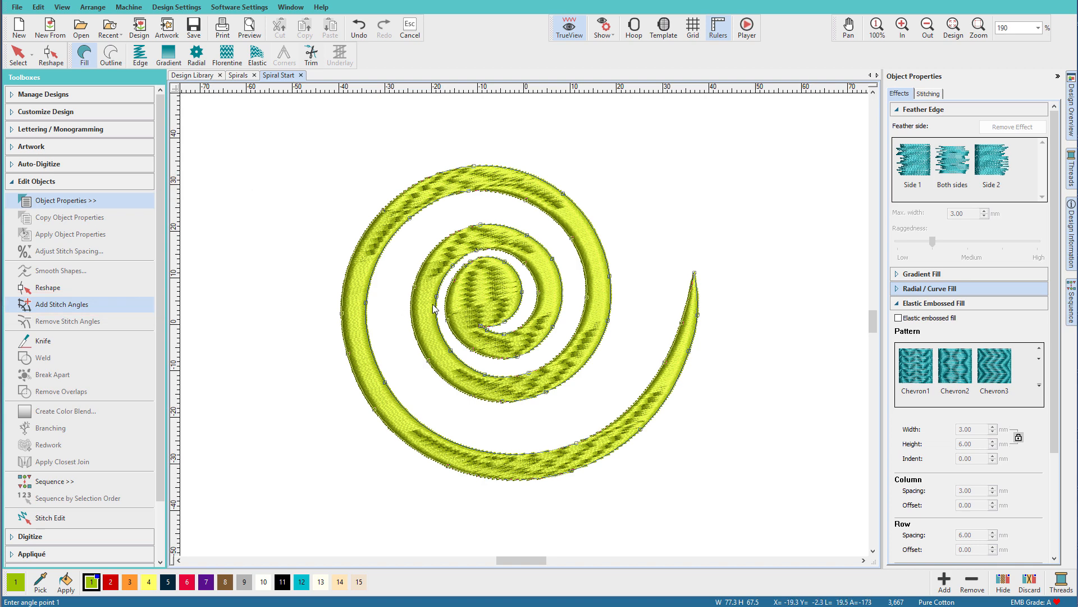
mouse_move(521, 308)
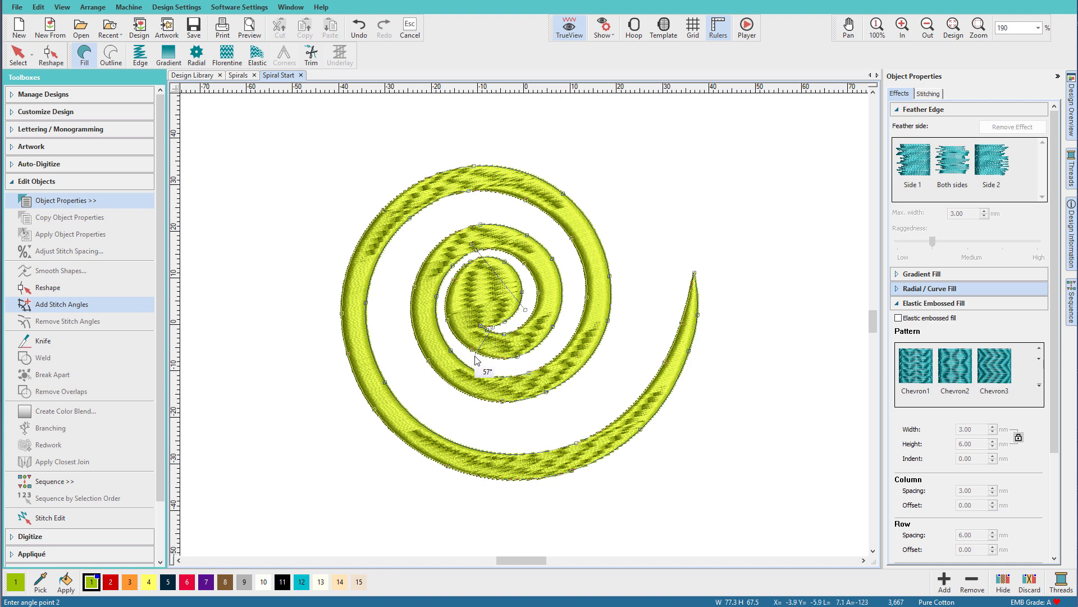
mouse_move(559, 301)
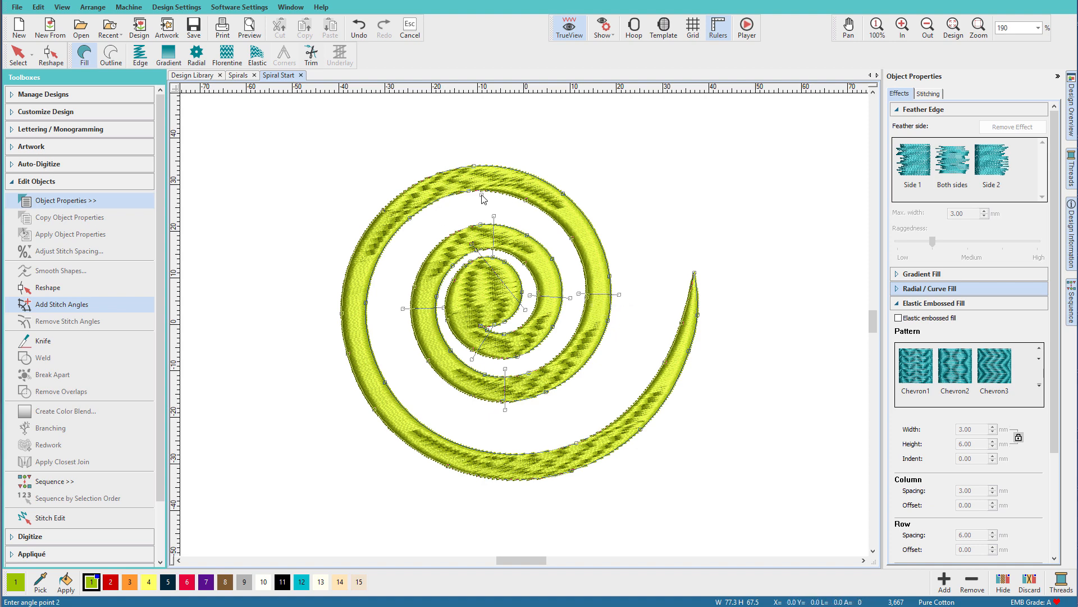
mouse_move(327, 326)
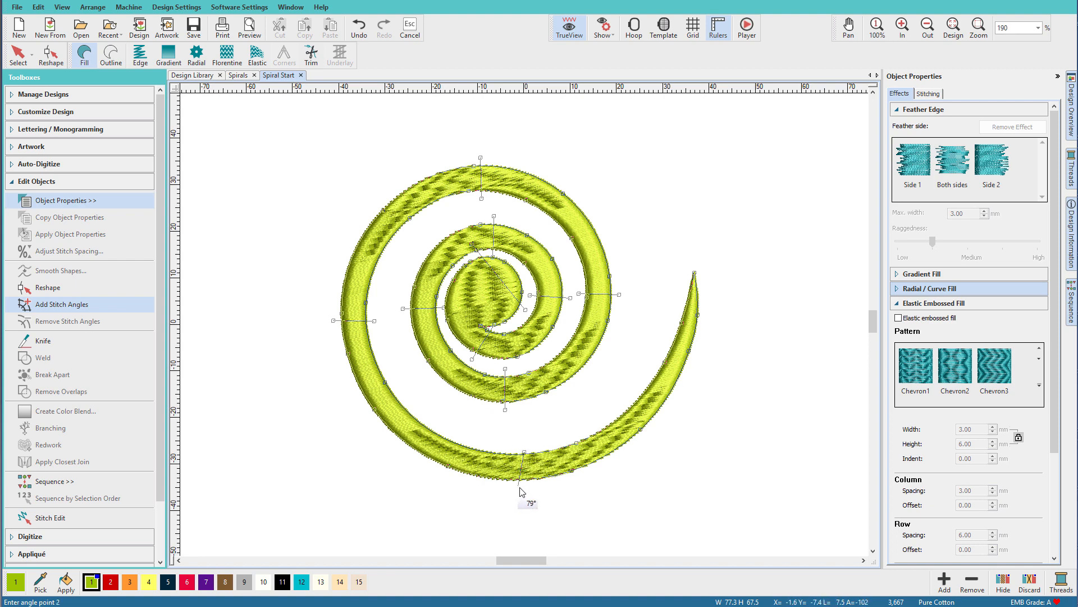
click(521, 492)
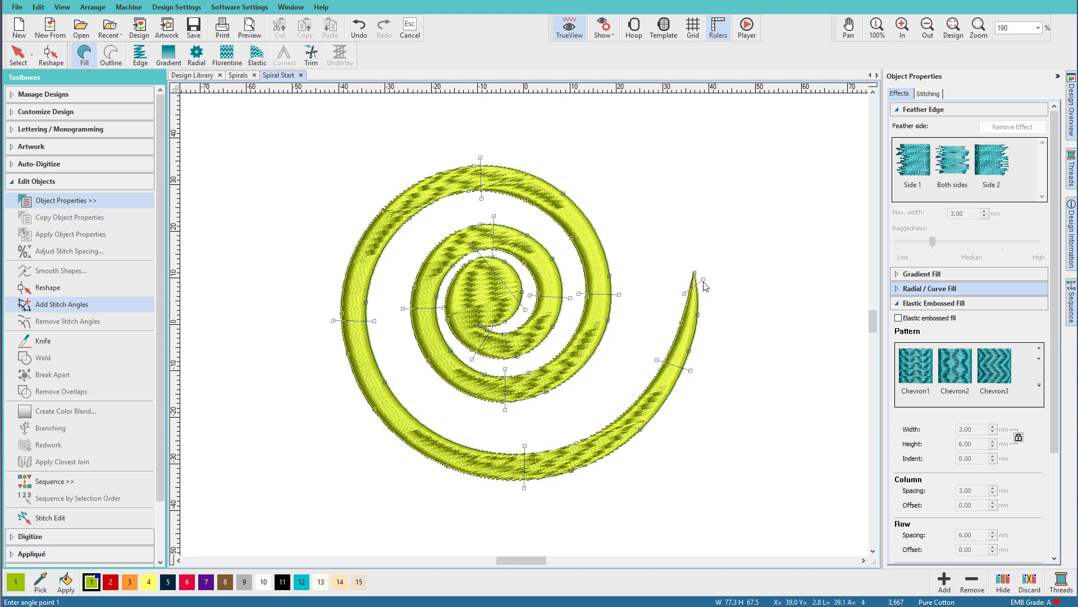
mouse_move(705, 290)
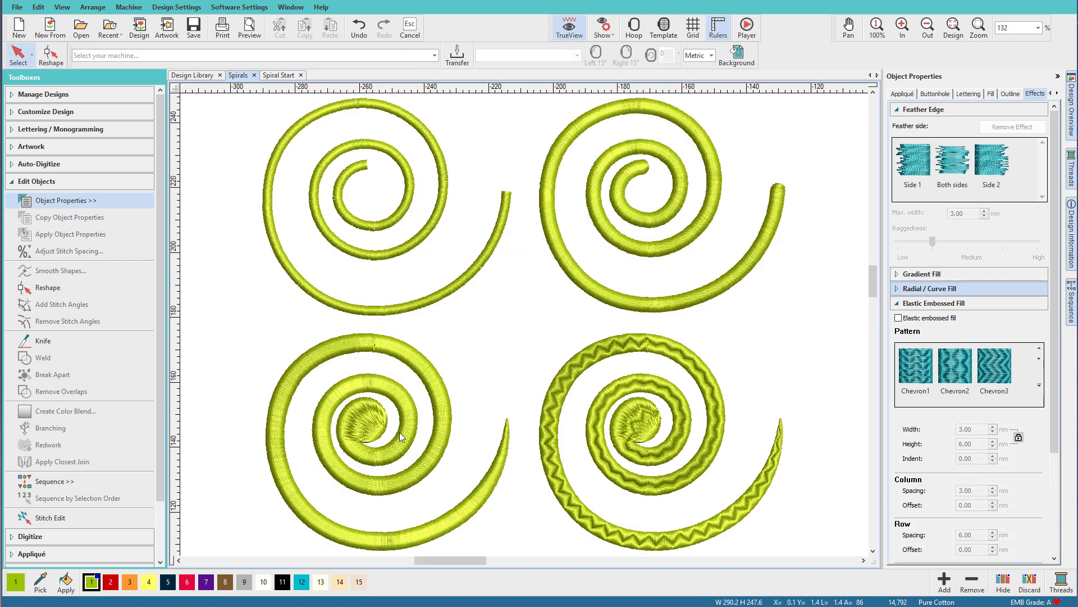
mouse_move(590, 506)
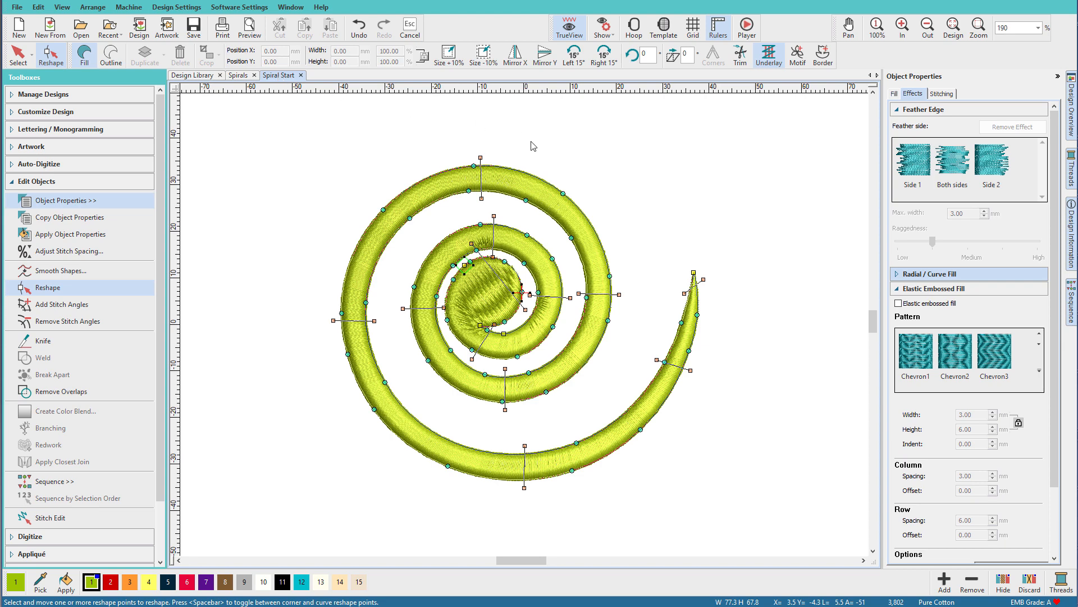
mouse_move(546, 199)
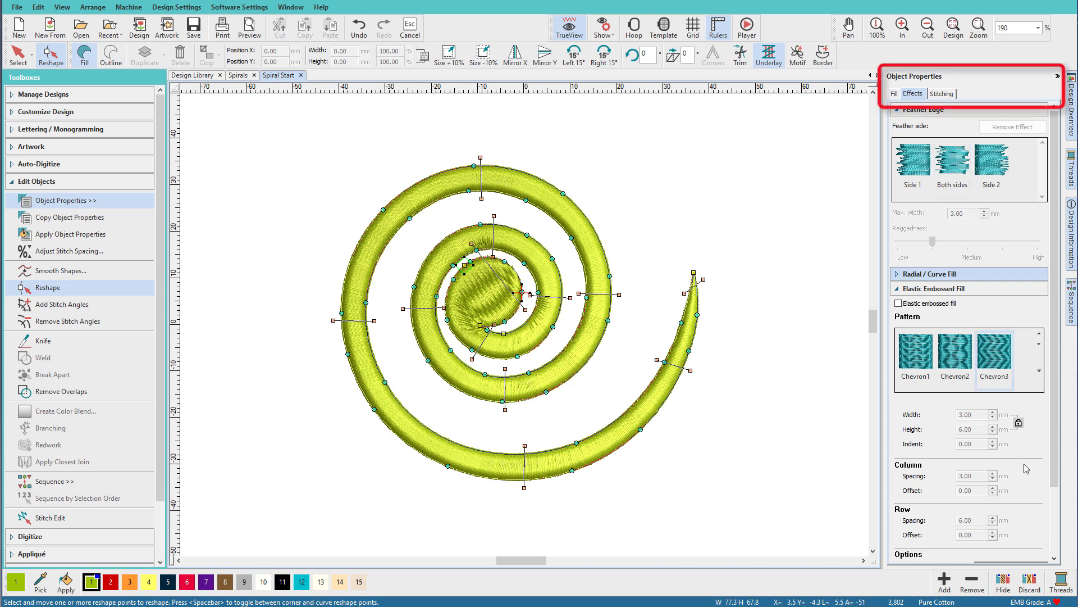
- Enable Elastic embossed fill on the spiral and set its layout to Single row, with scaling
click(899, 302)
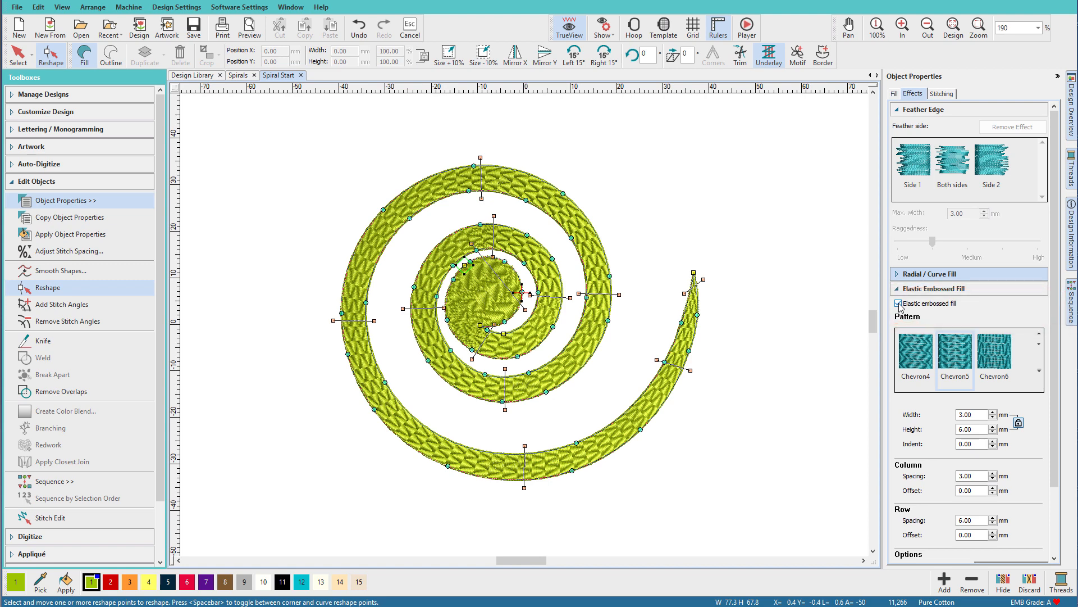
scroll(down, 3)
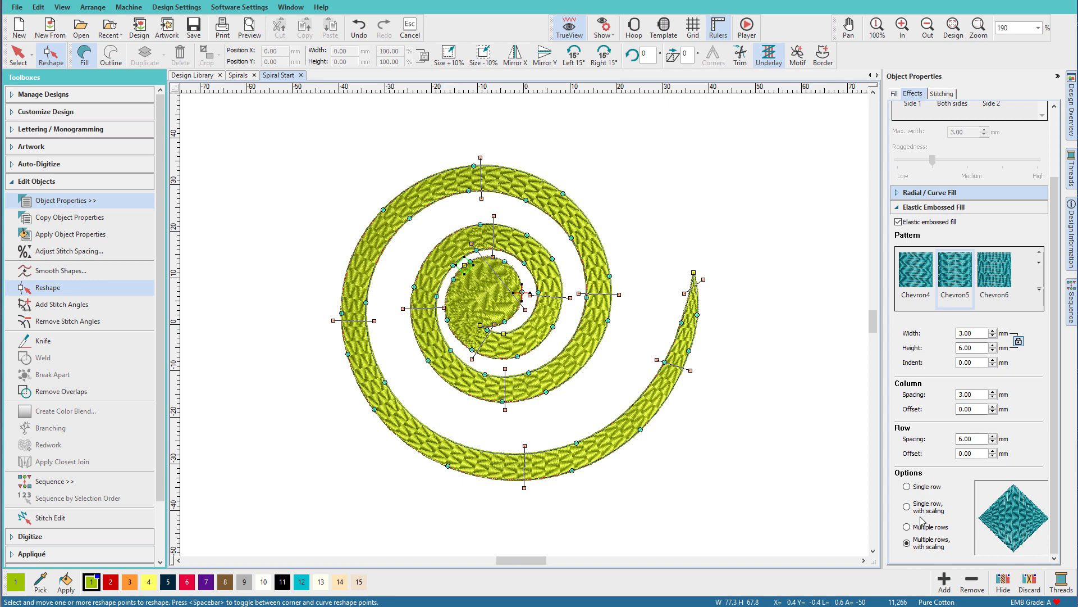
mouse_move(538, 447)
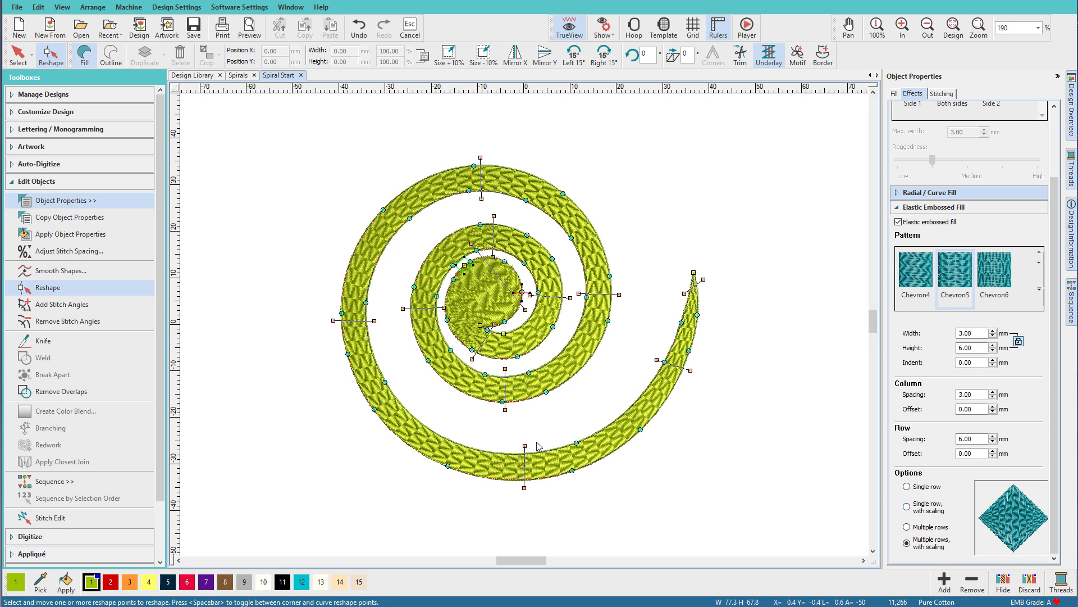
mouse_move(554, 385)
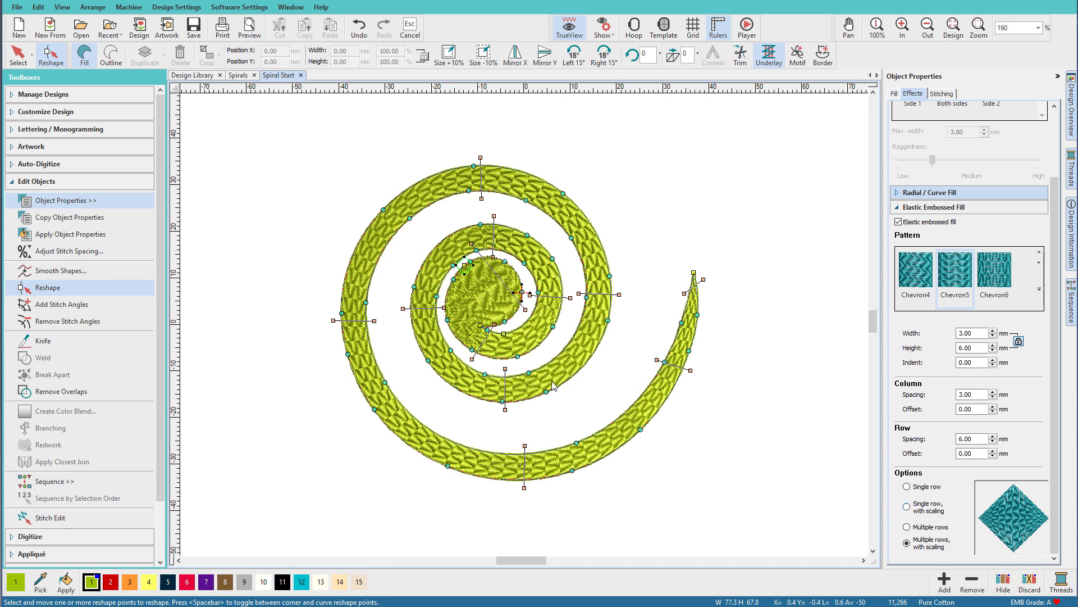
mouse_move(551, 338)
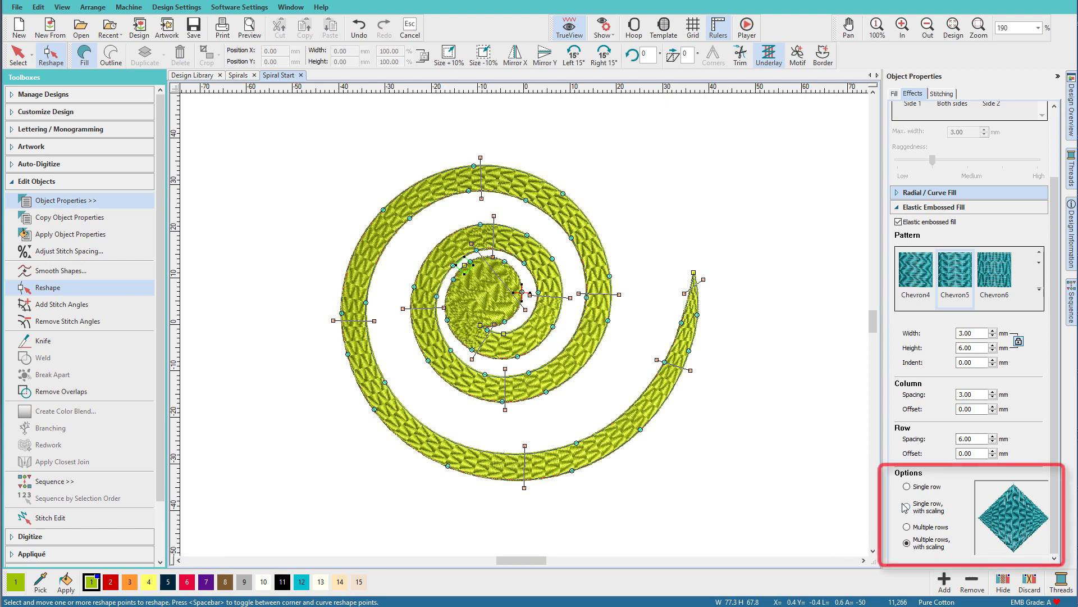
click(908, 508)
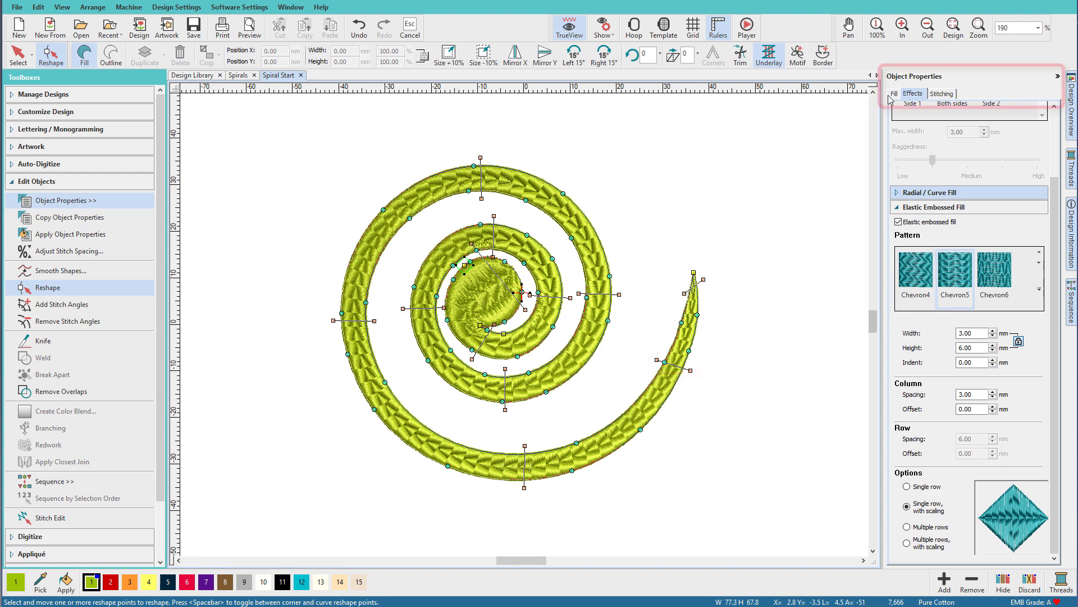
- Untick Auto split in the spiral's Fill settings, keeping the embossed effect
click(893, 93)
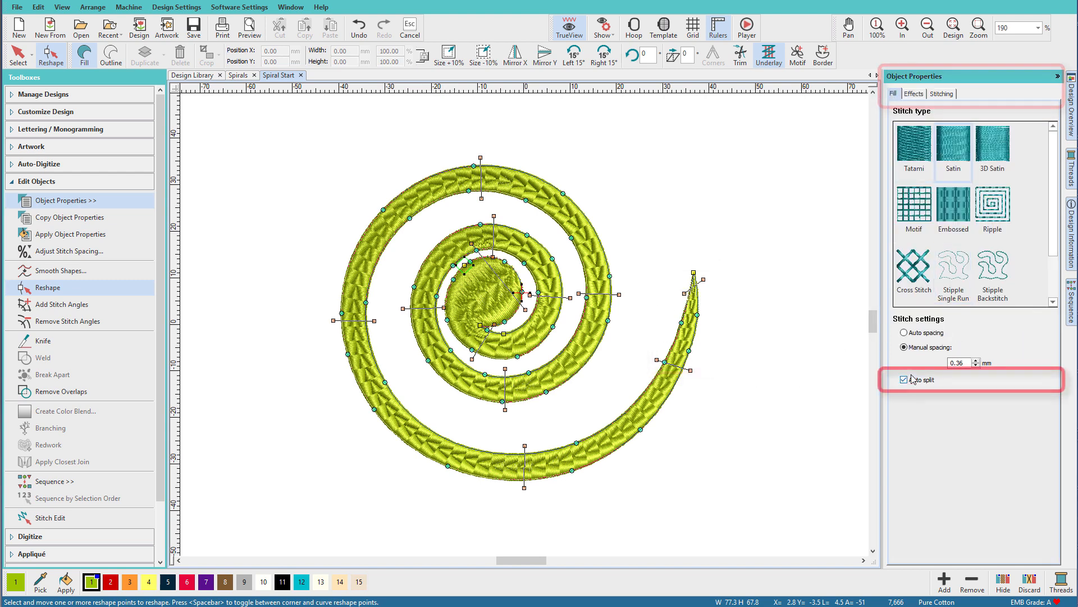
click(904, 379)
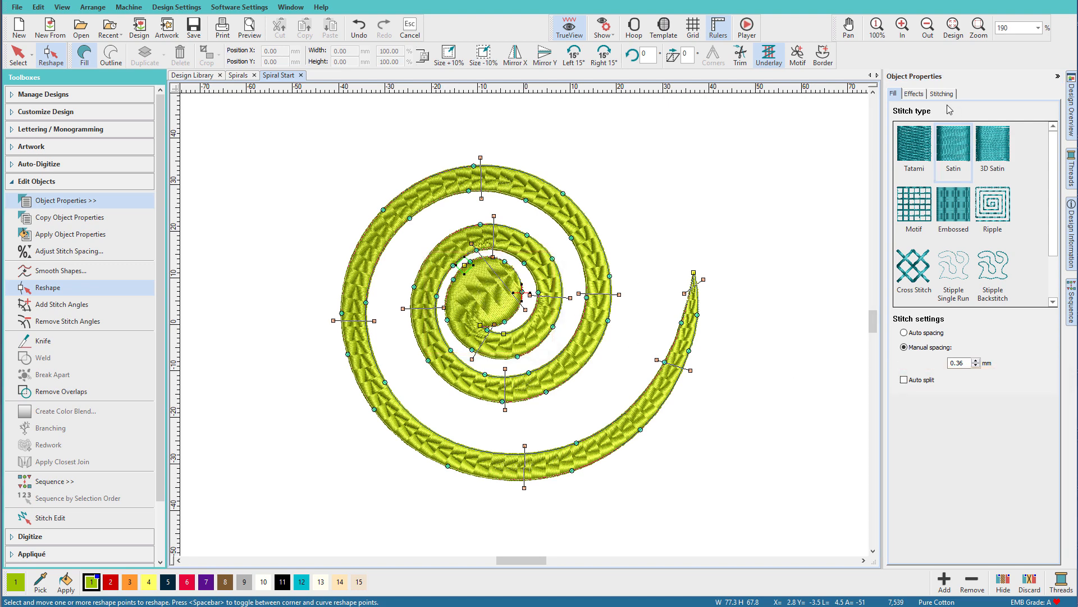
click(915, 93)
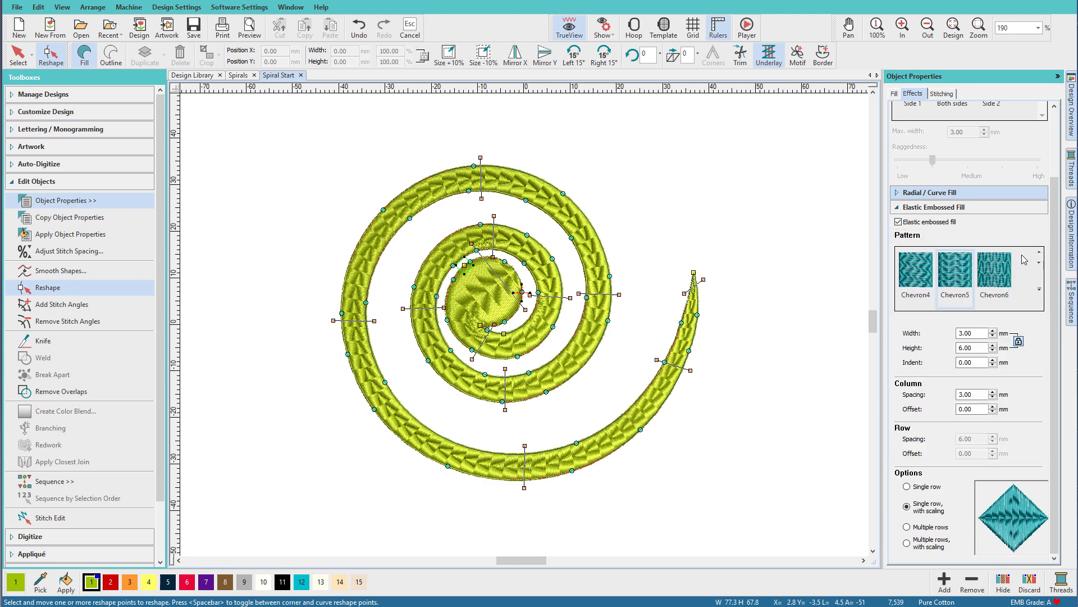
- Preview Chevron3, Circle6, Diamonds and Diamonds8 embossed patterns on the spiral from the gallery
click(1040, 252)
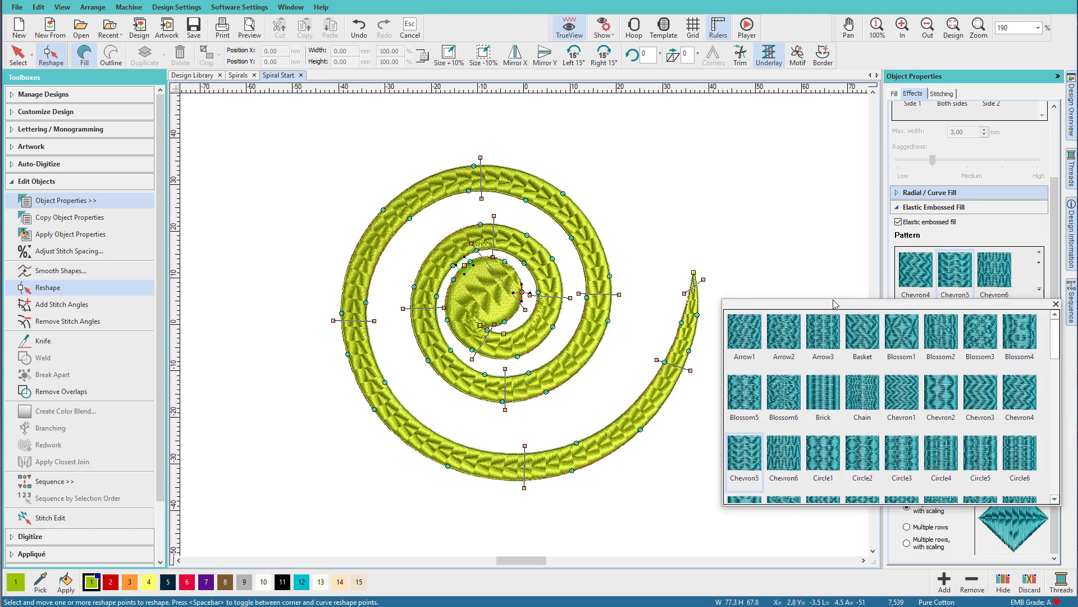
click(861, 334)
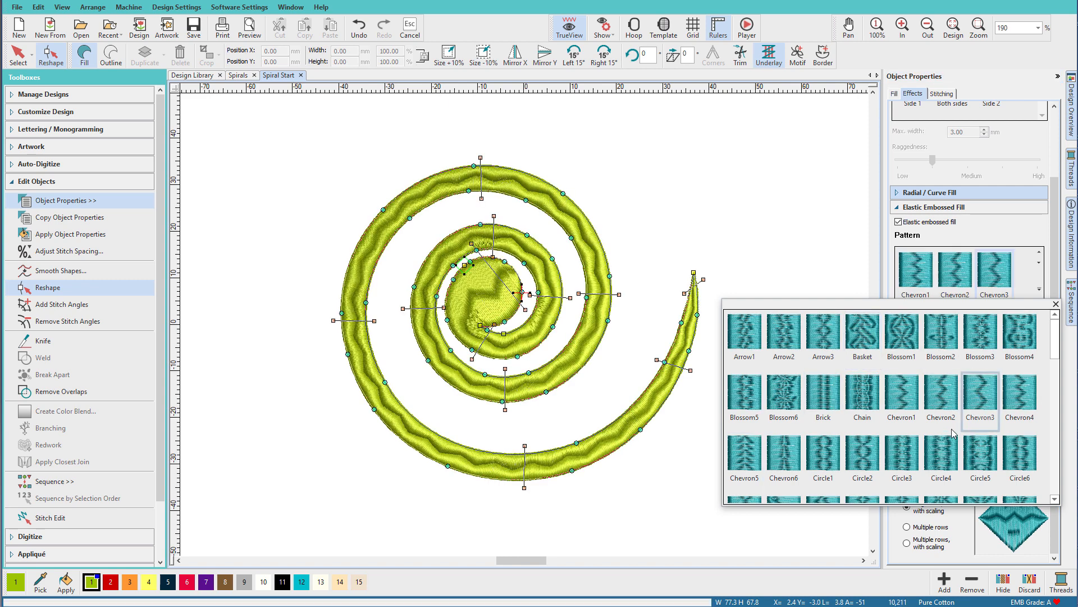
click(1019, 457)
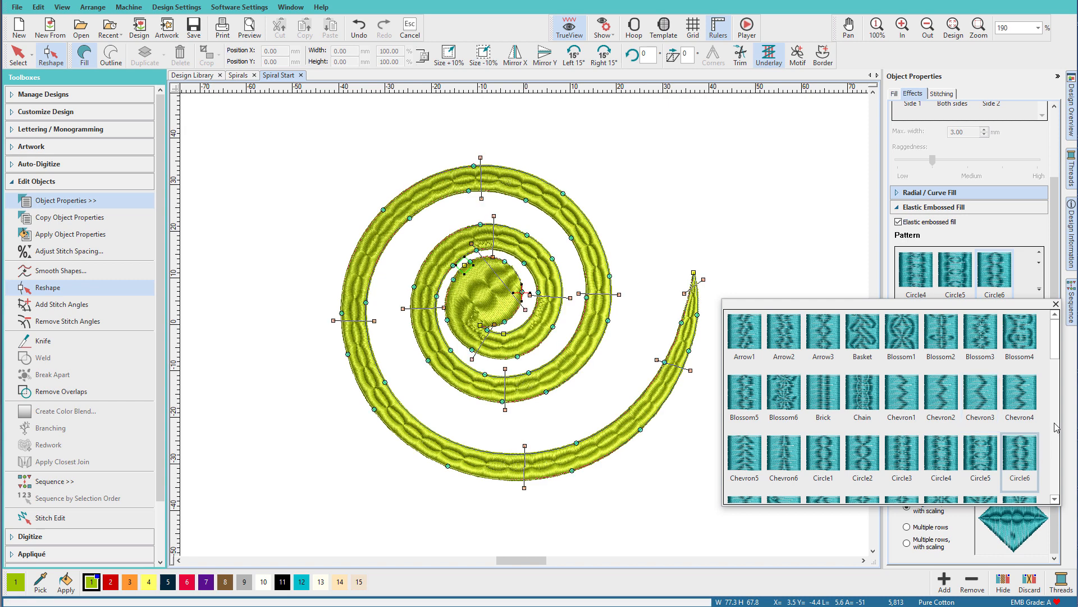
scroll(down, 3)
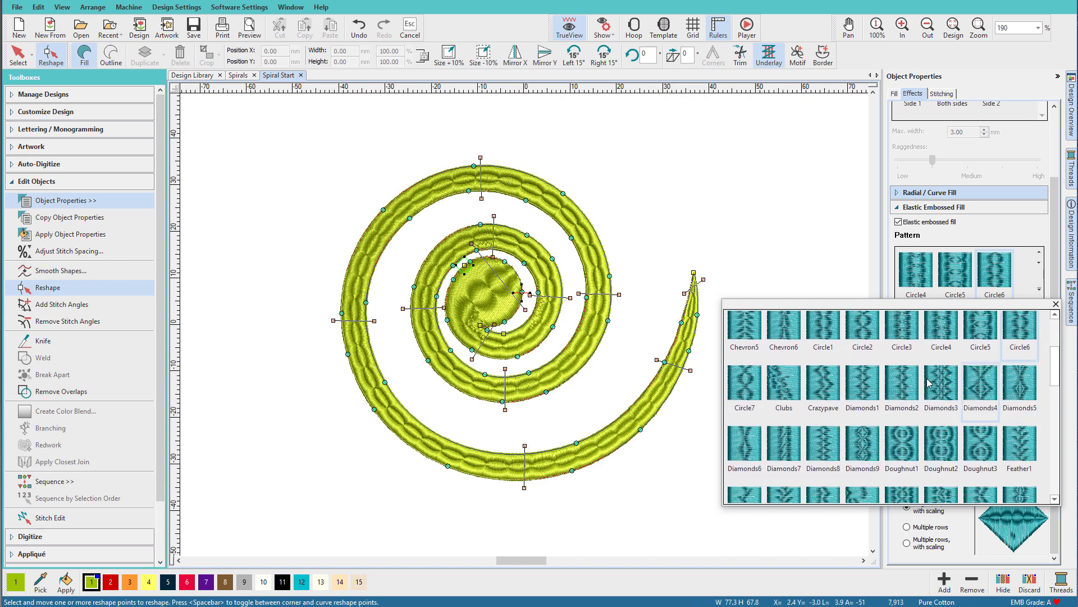
click(861, 384)
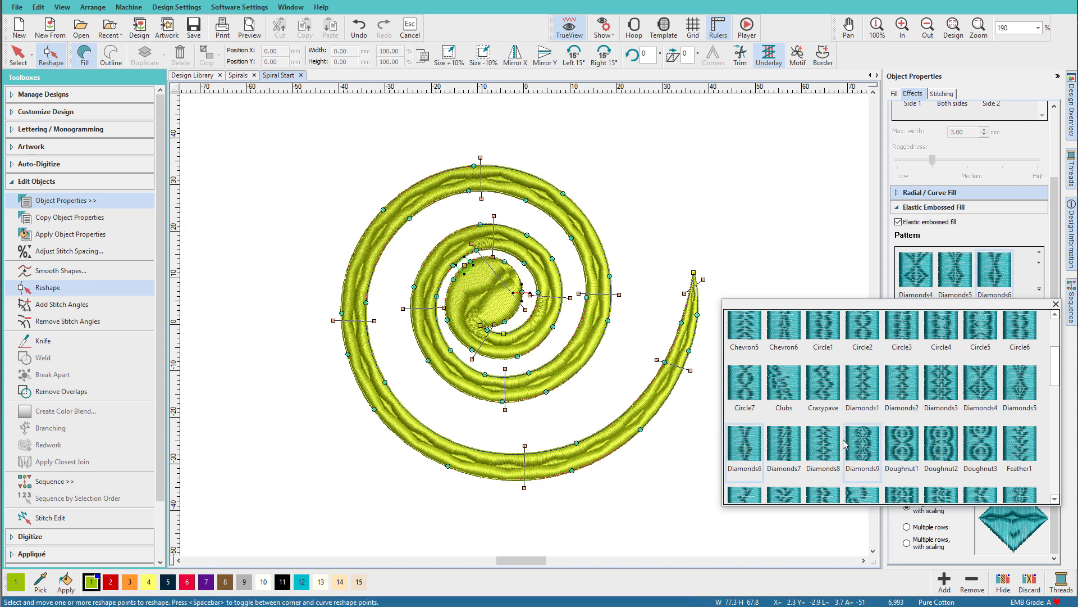
click(822, 443)
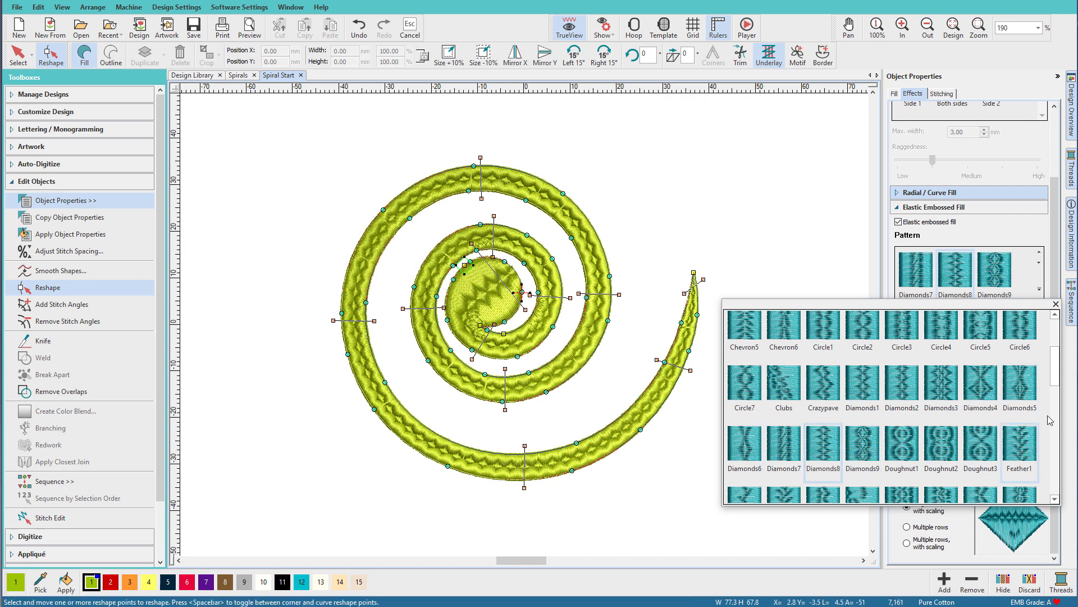
- Settle on the Chevron1 zigzag pattern for the spiral's embossed fill
scroll(down, 3)
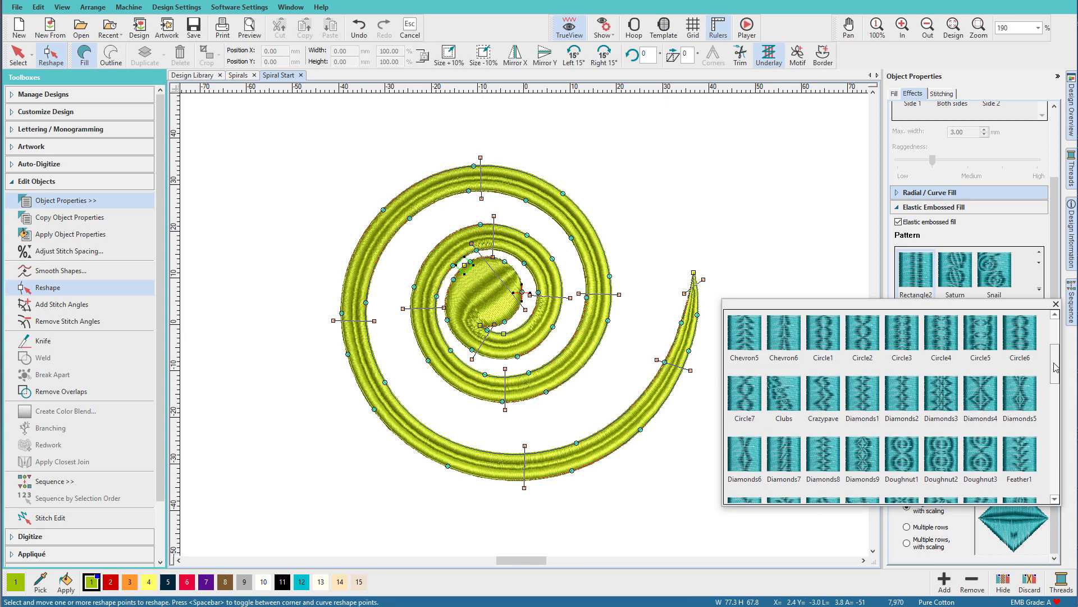
scroll(up, 3)
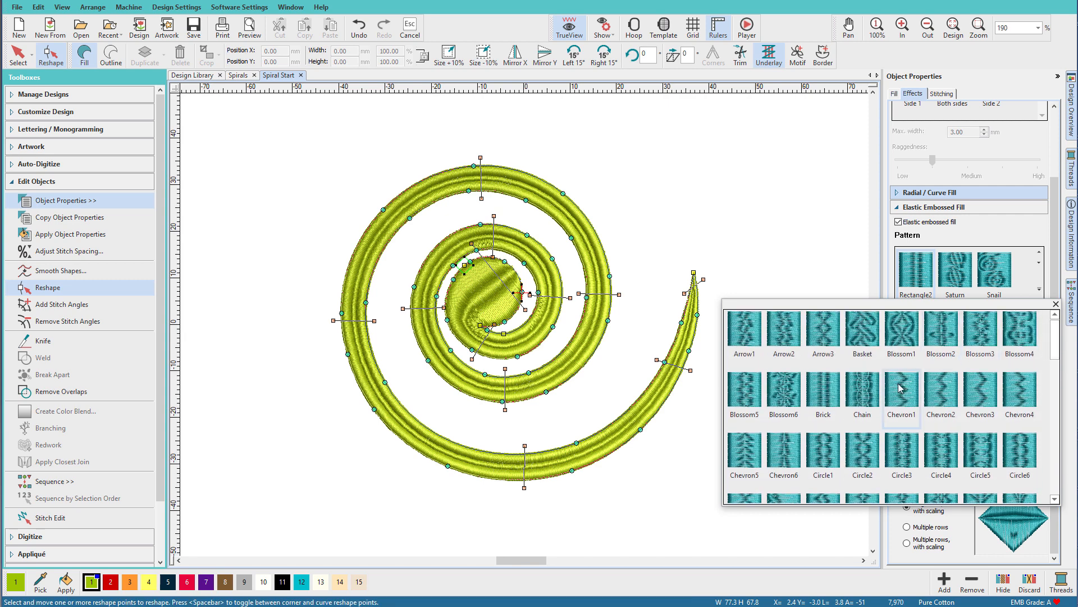
click(900, 386)
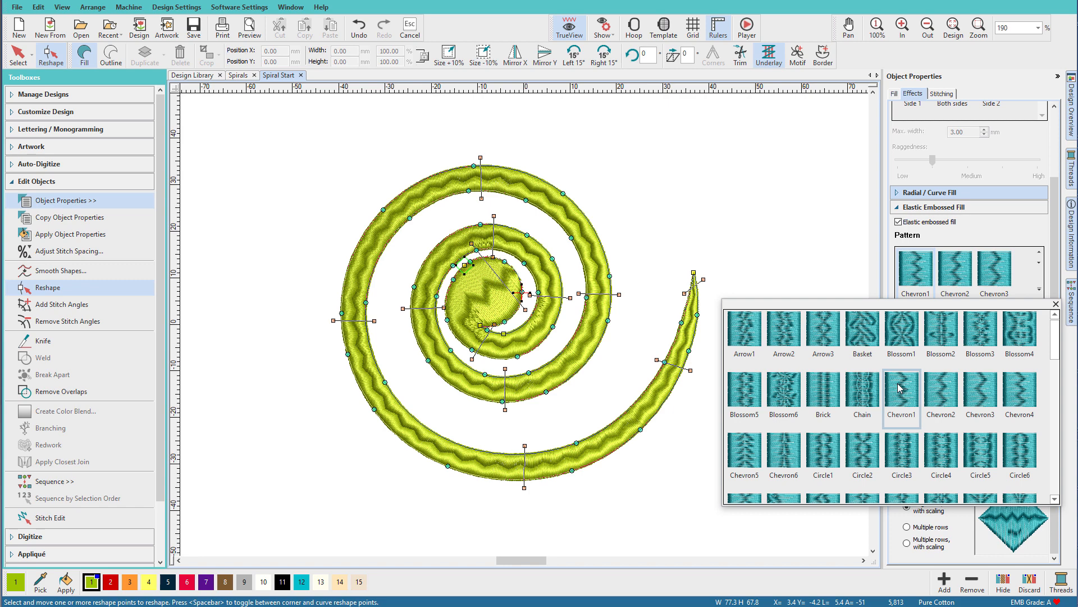
mouse_move(571, 249)
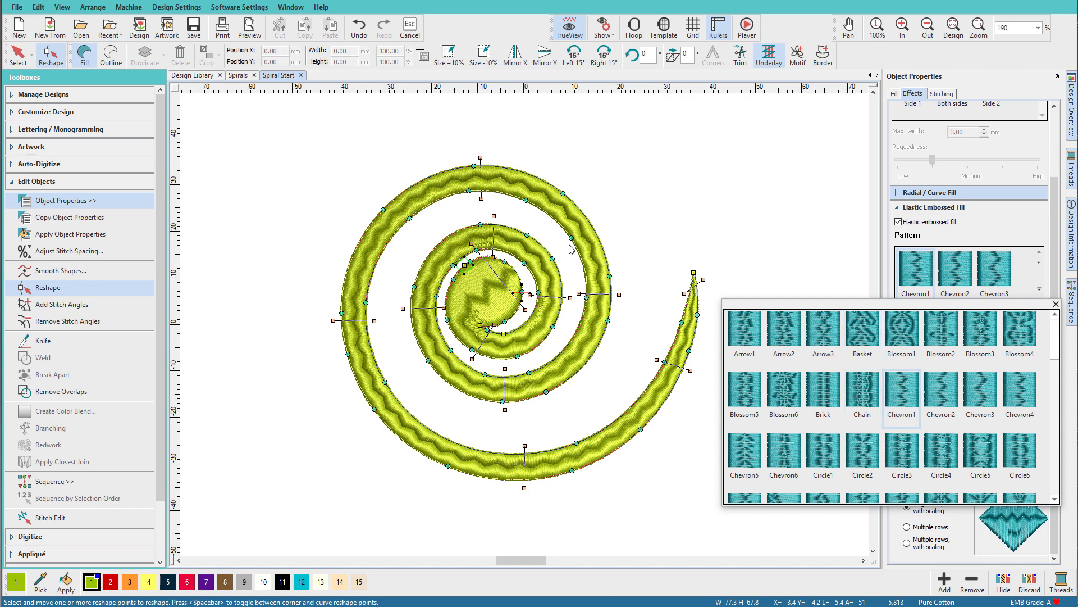
mouse_move(216, 282)
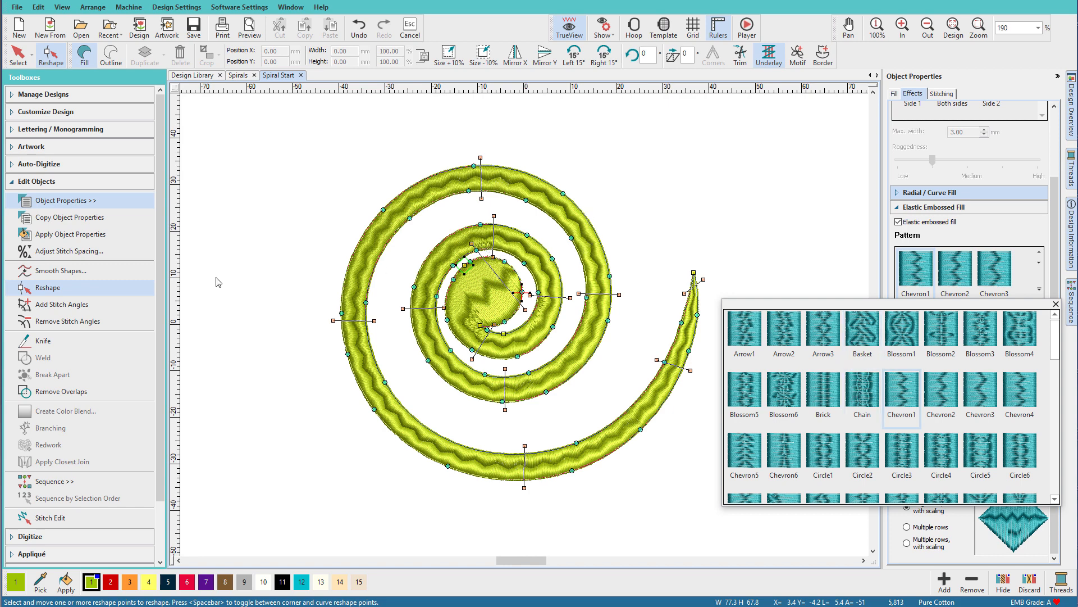
mouse_move(412, 215)
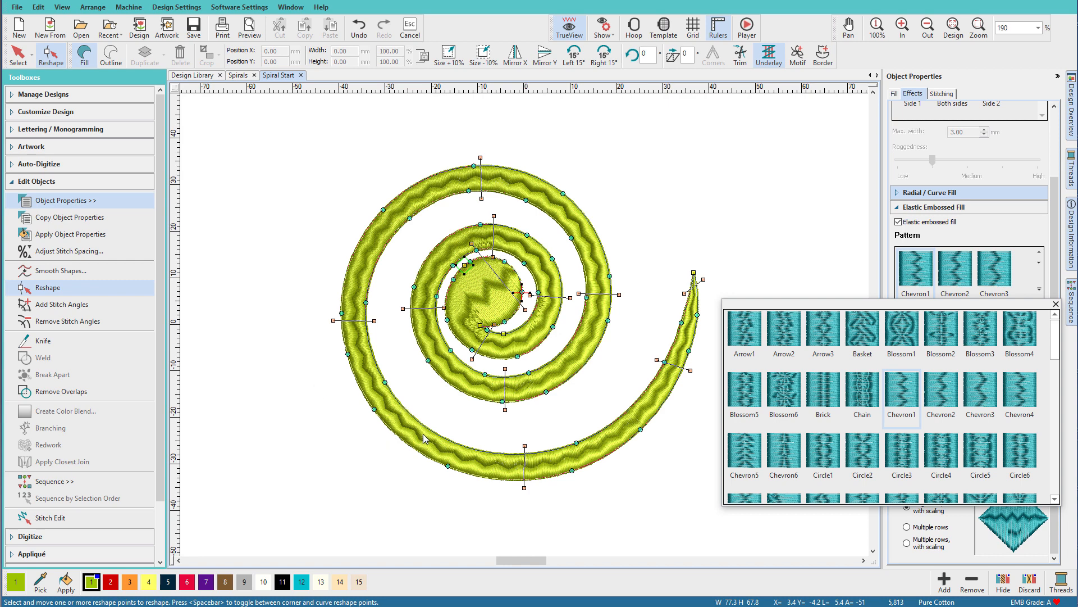
mouse_move(405, 421)
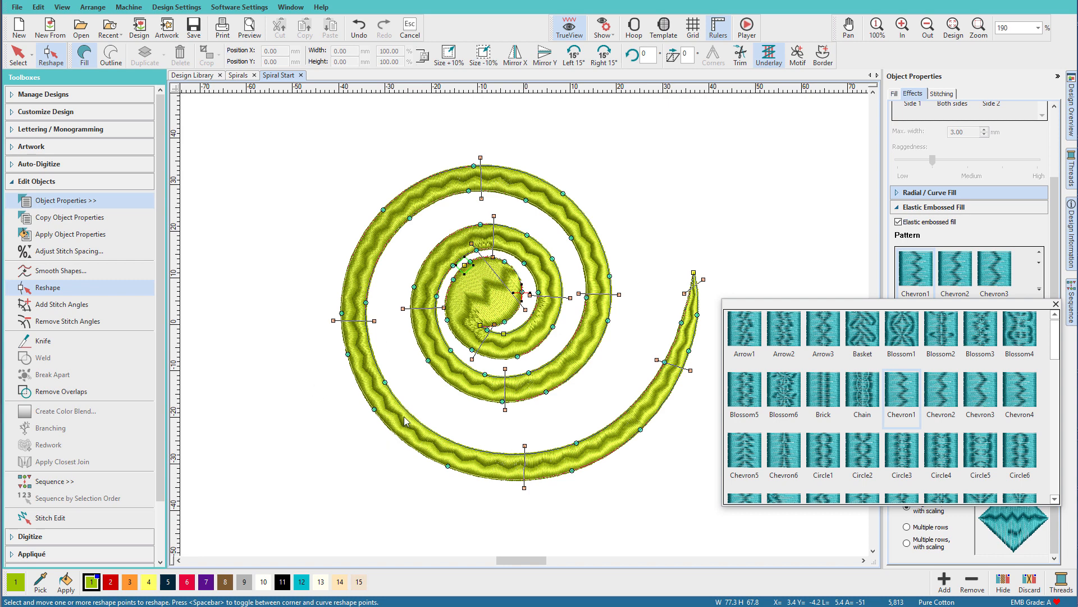